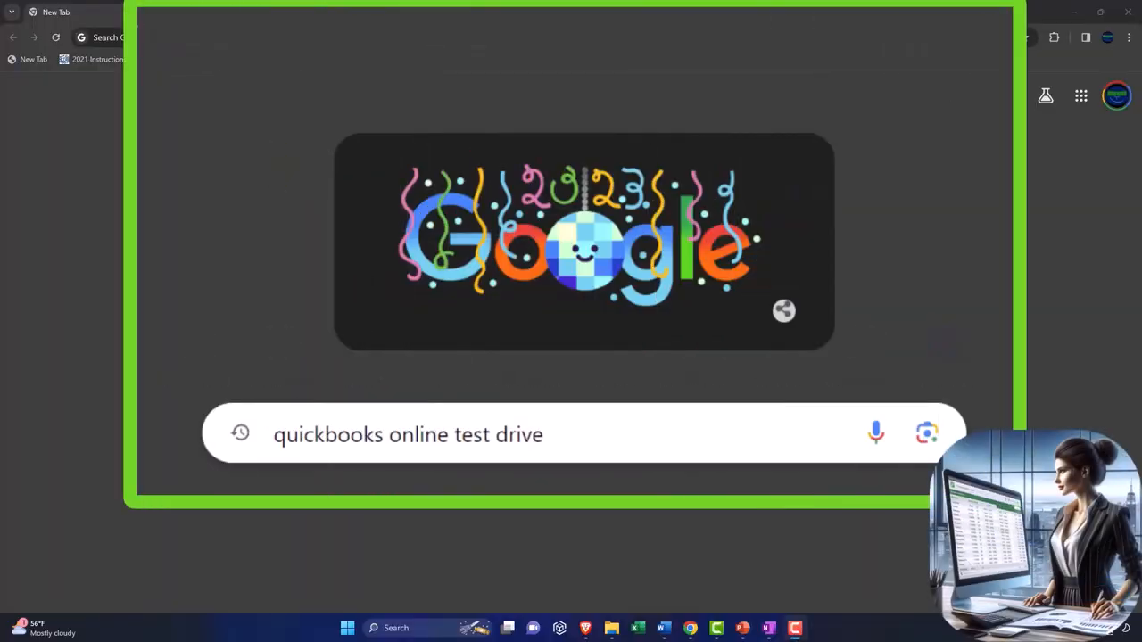
pyautogui.moveTo(603, 434)
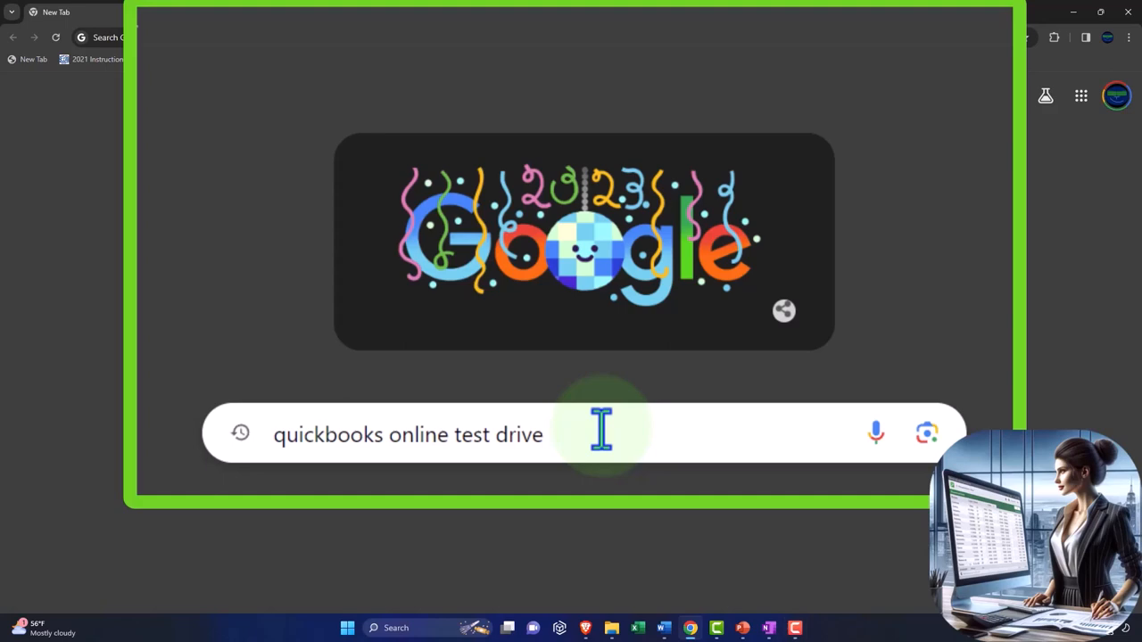
# Search Google for the QuickBooks Online test drive and launch the United States sample company
pyautogui.press('Enter')
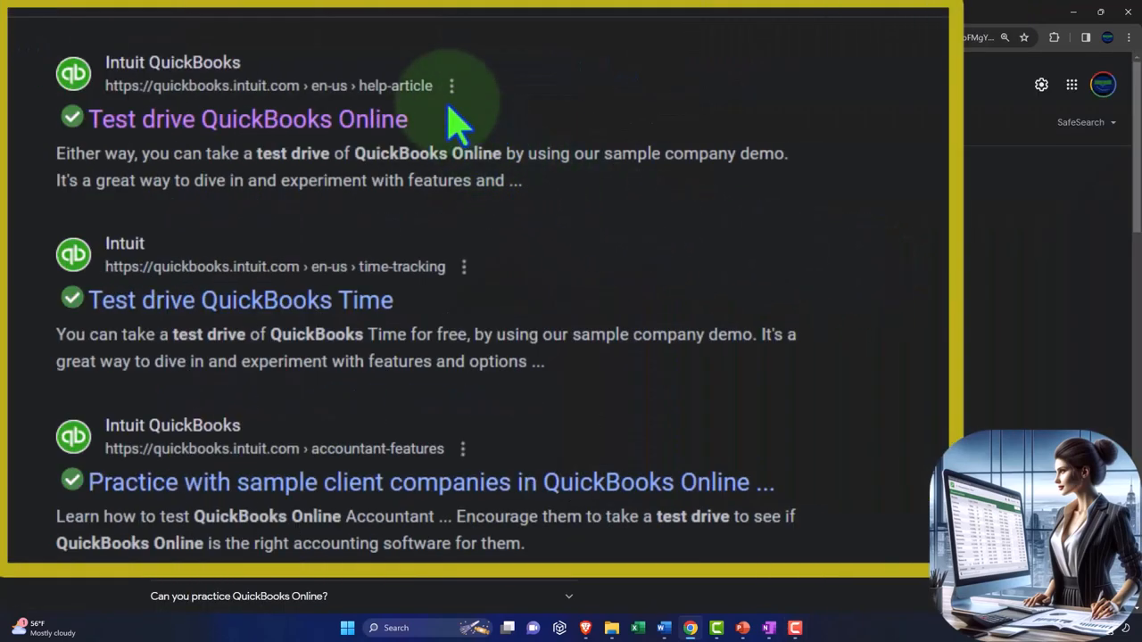
pyautogui.click(248, 118)
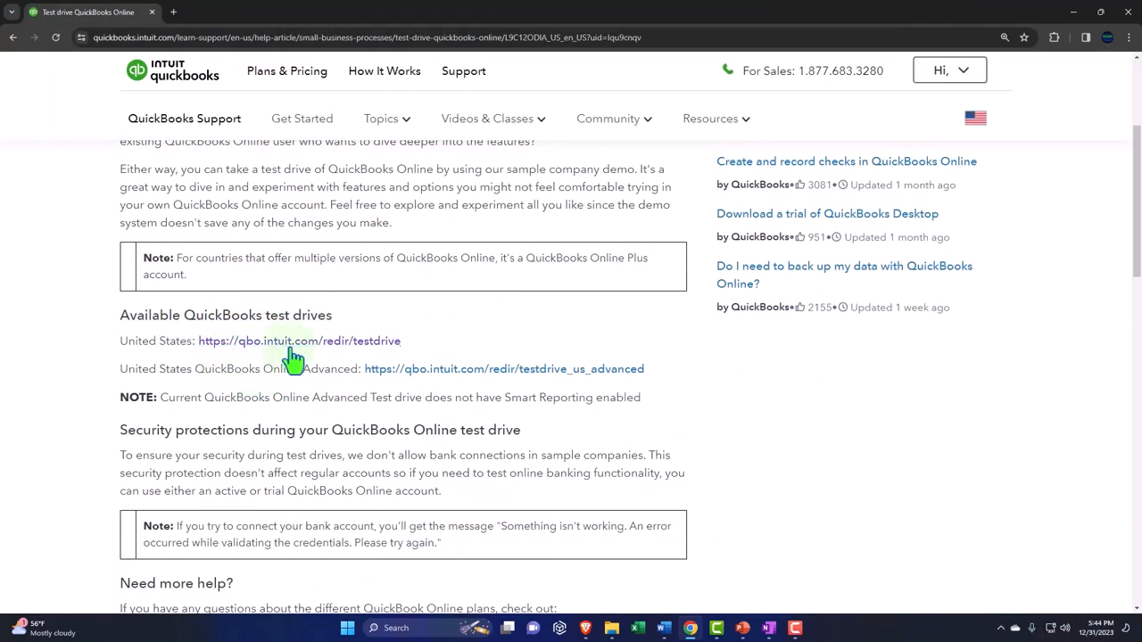
pyautogui.click(300, 341)
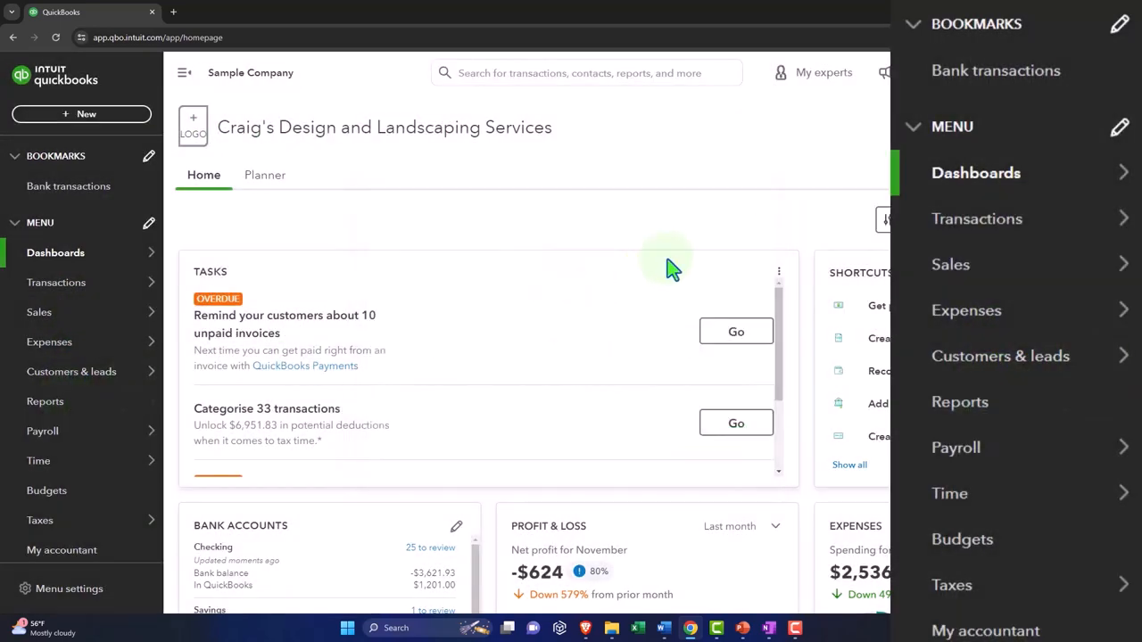
# From the Reports page, open the Profit and Loss report in a new browser tab
pyautogui.click(44, 401)
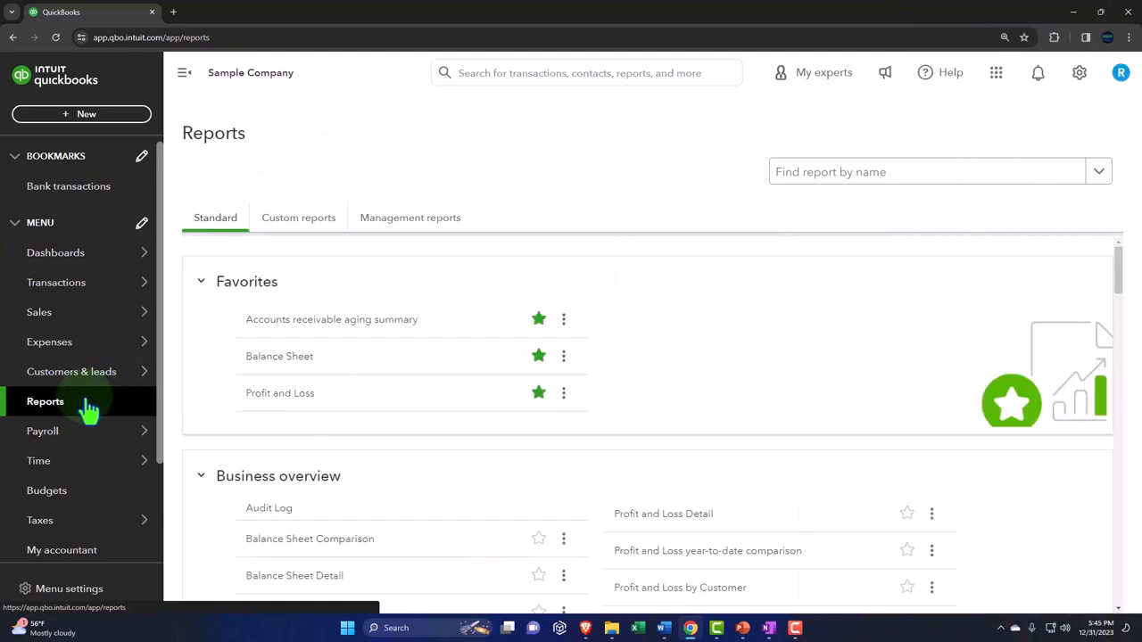
pyautogui.rightClick(325, 414)
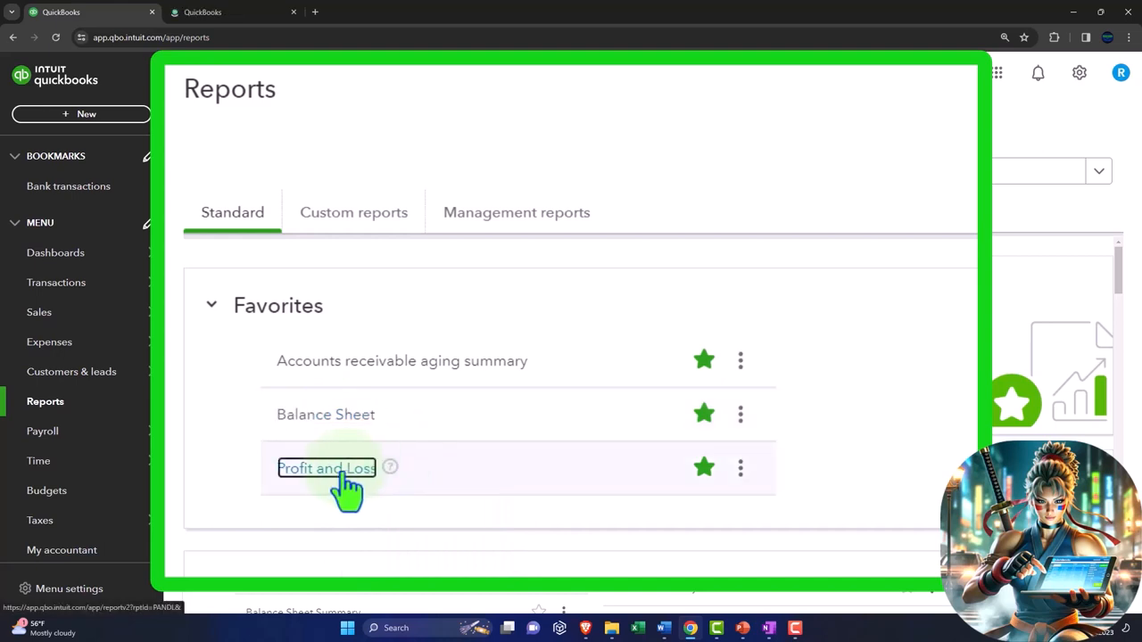
pyautogui.rightClick(324, 468)
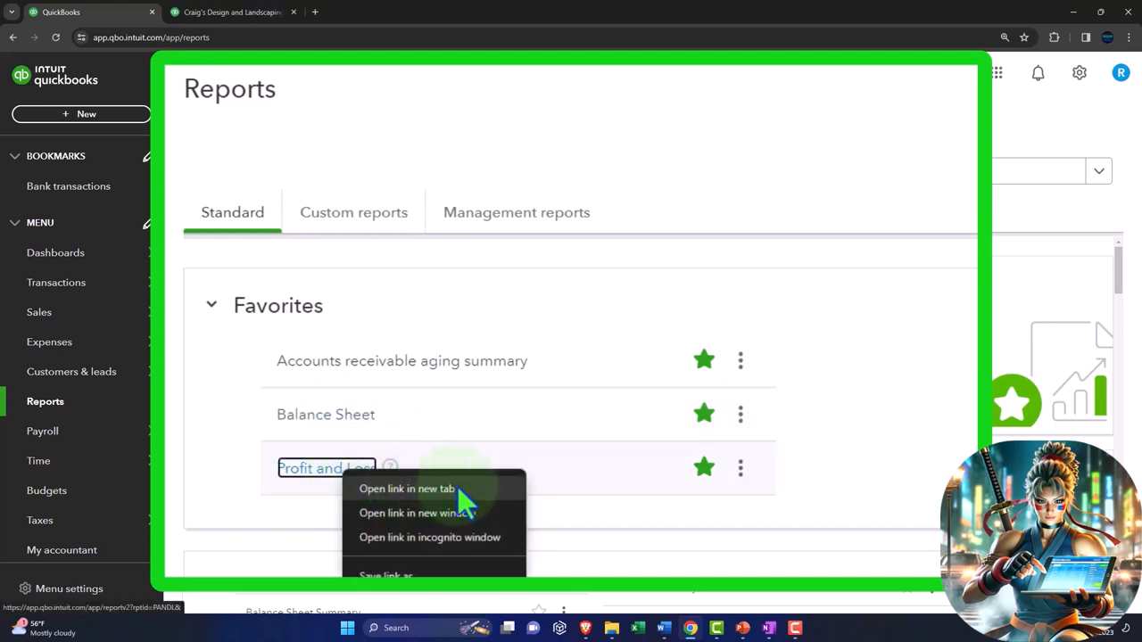
pyautogui.click(400, 489)
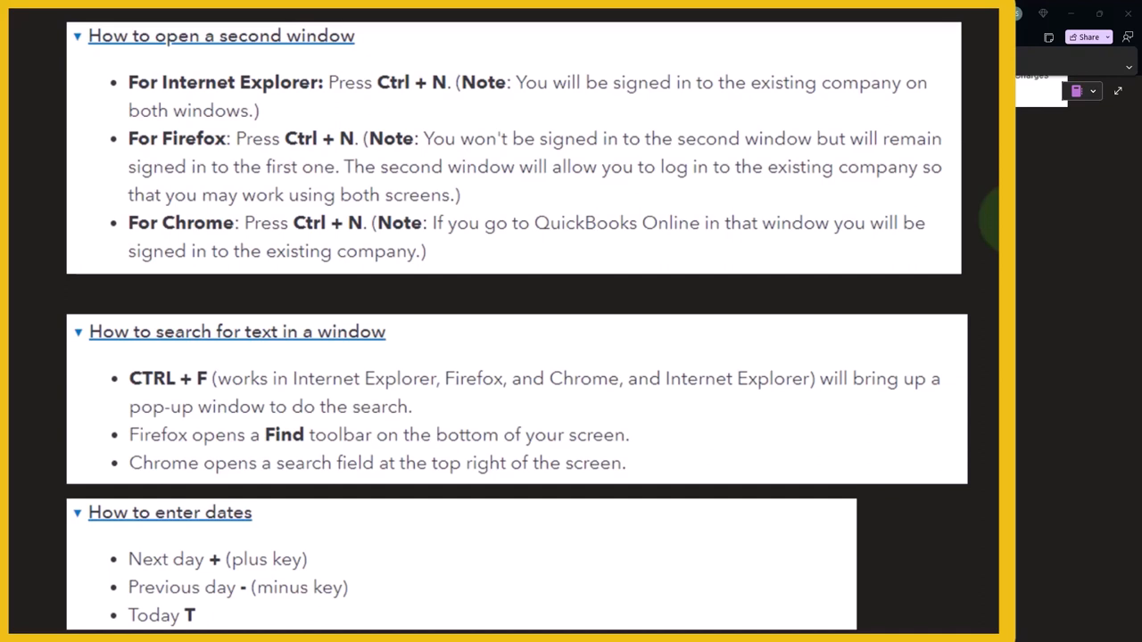
pyautogui.moveTo(981, 228)
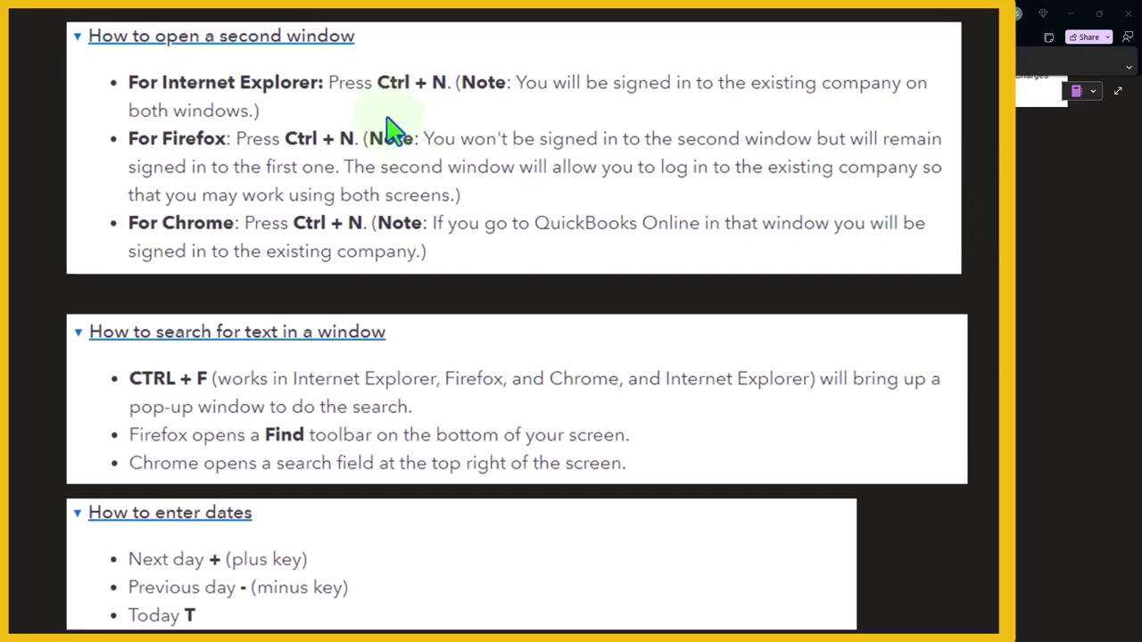
pyautogui.moveTo(414, 125)
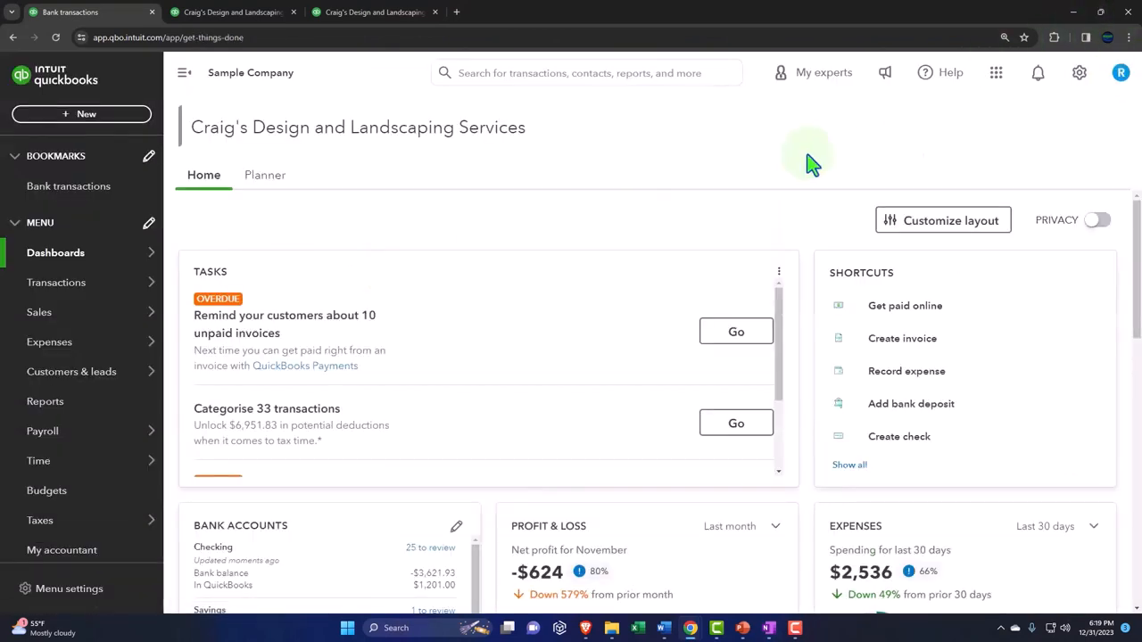
pyautogui.moveTo(632, 189)
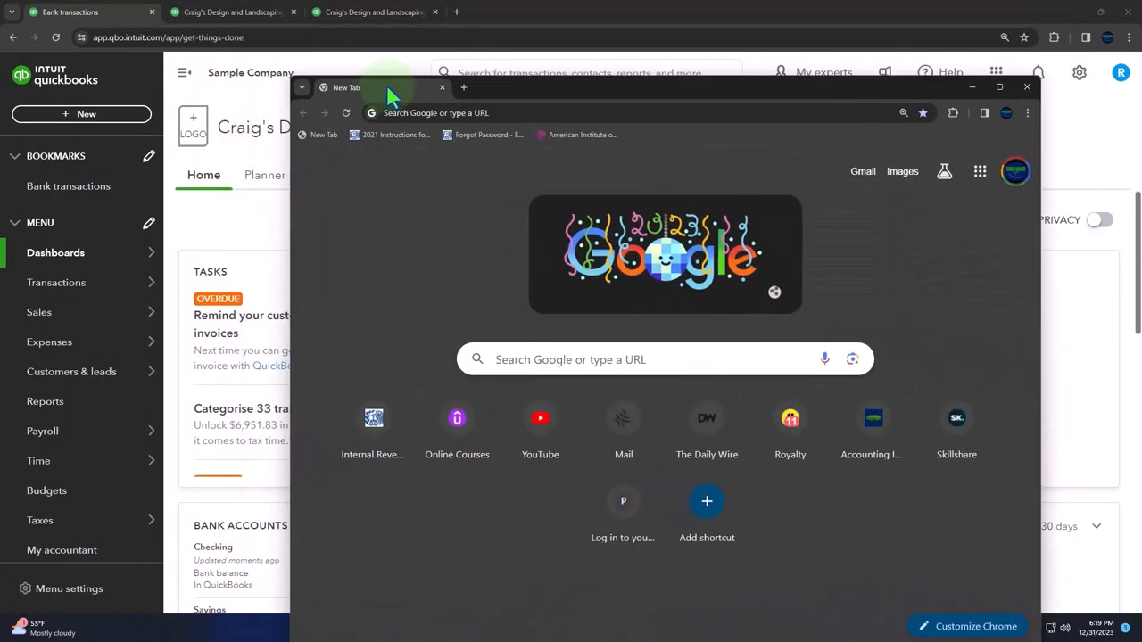
# Open a new Chrome window over the QuickBooks dashboard
pyautogui.click(999, 86)
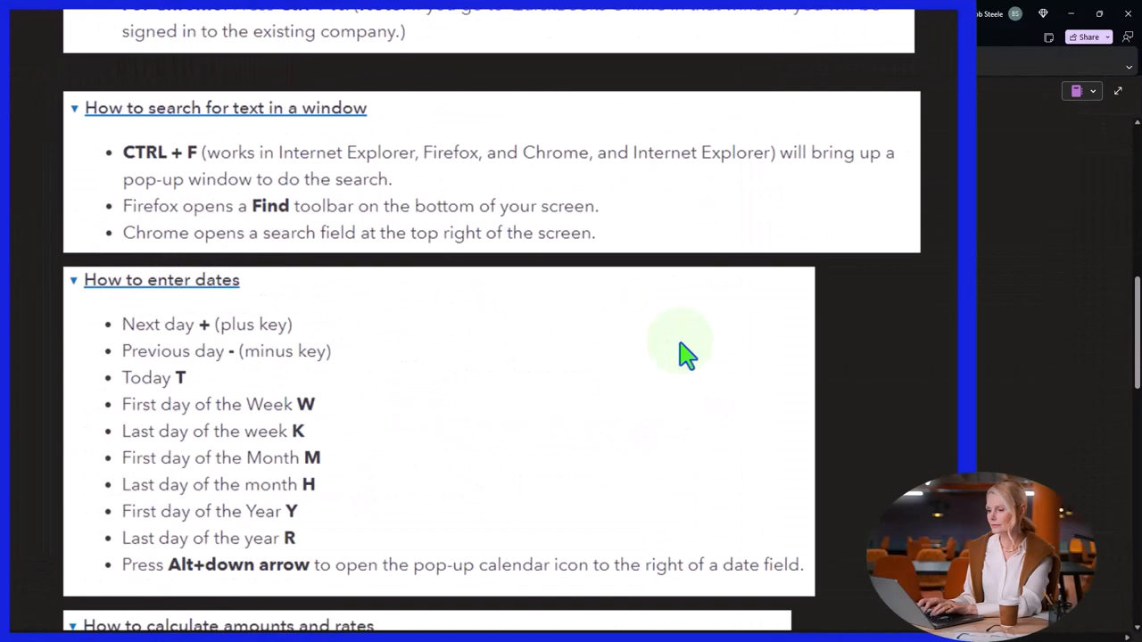
# Scroll the OneNote page down to the How to enter dates section
pyautogui.scroll(-3)
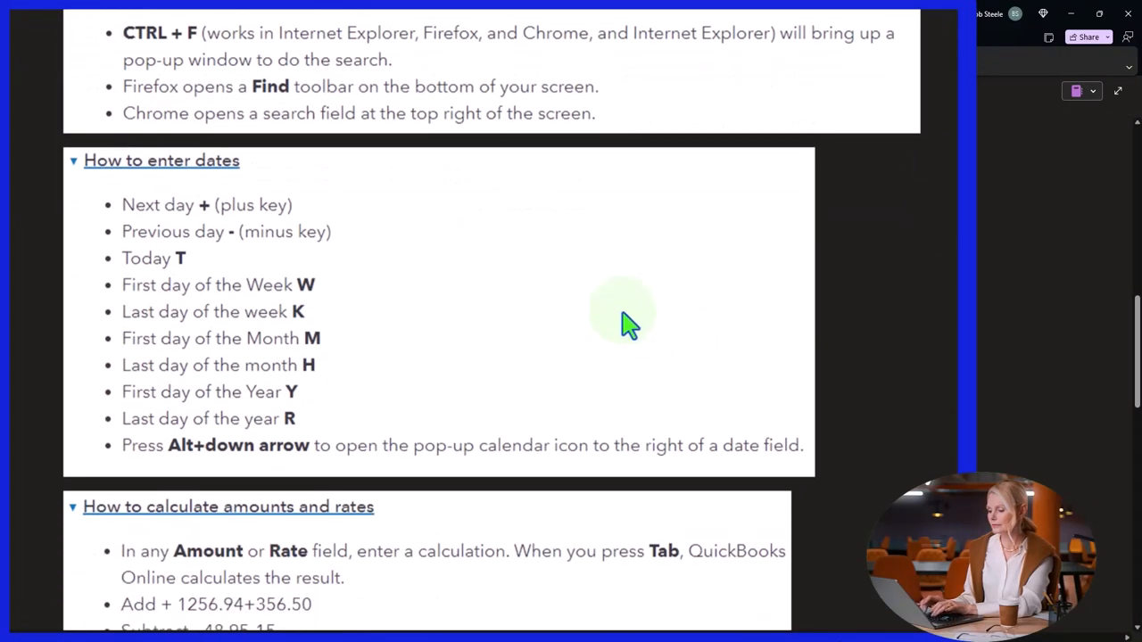
pyautogui.moveTo(544, 282)
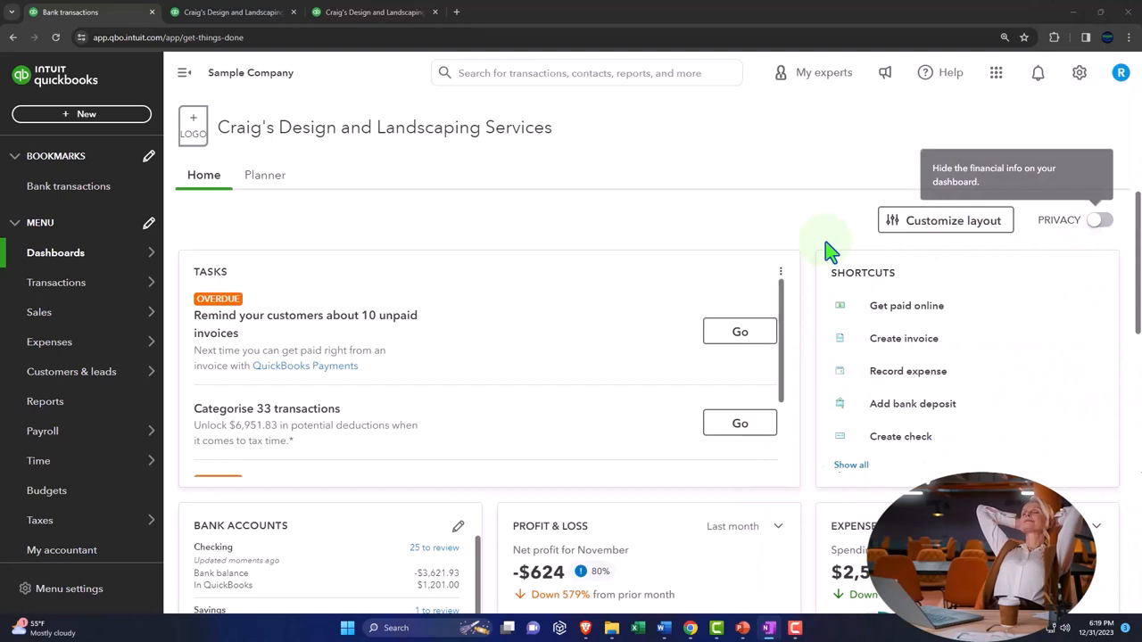
pyautogui.moveTo(562, 223)
pyautogui.write('customer')
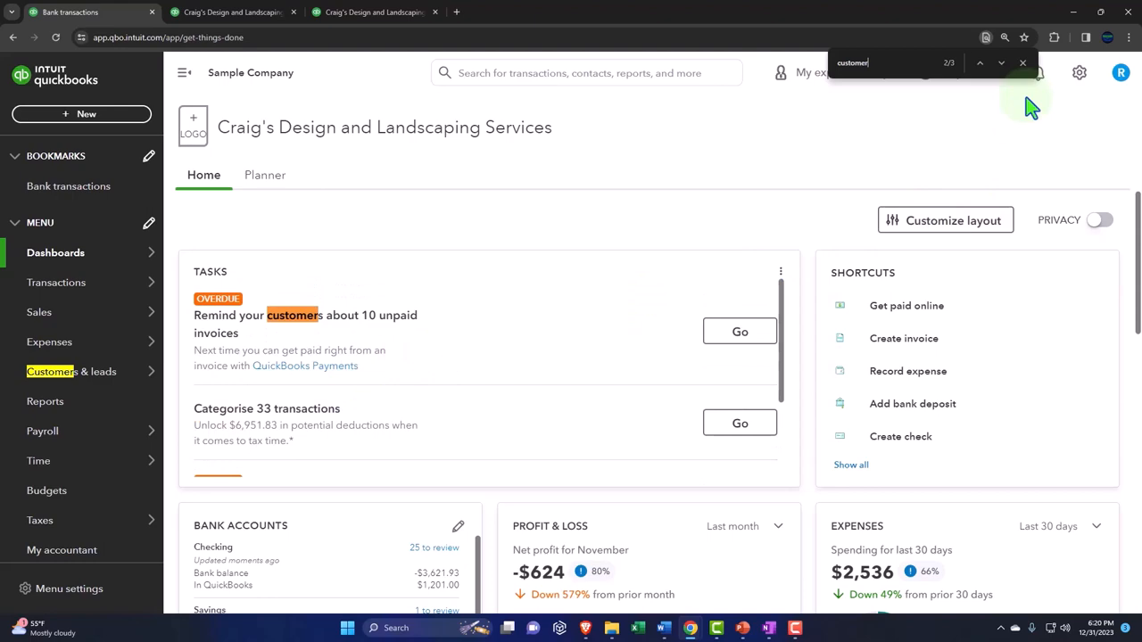
# Find 'customer' on the dashboard page so its matches are highlighted
pyautogui.click(1021, 62)
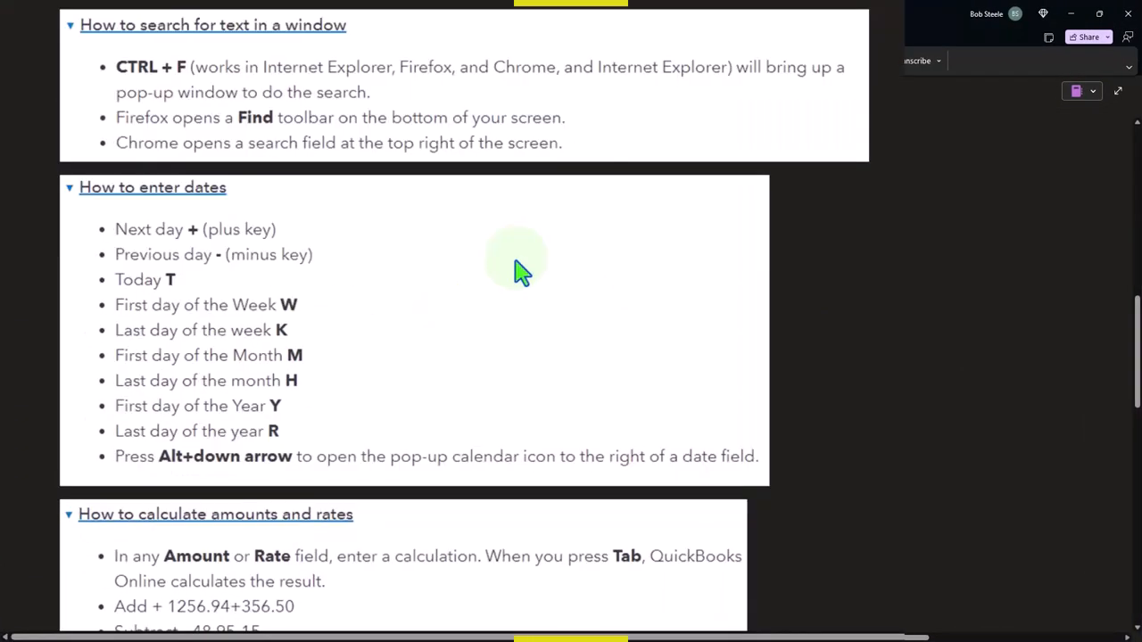
# Scroll the OneNote page down to the calculation examples for Amount and Rate fields
pyautogui.scroll(-3)
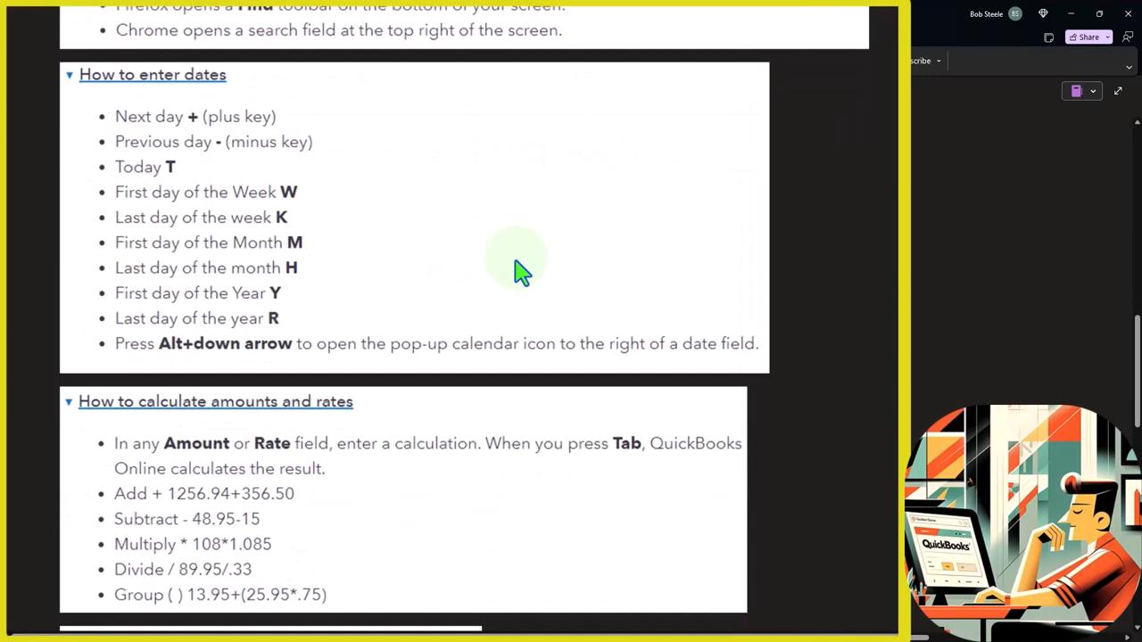
pyautogui.moveTo(393, 259)
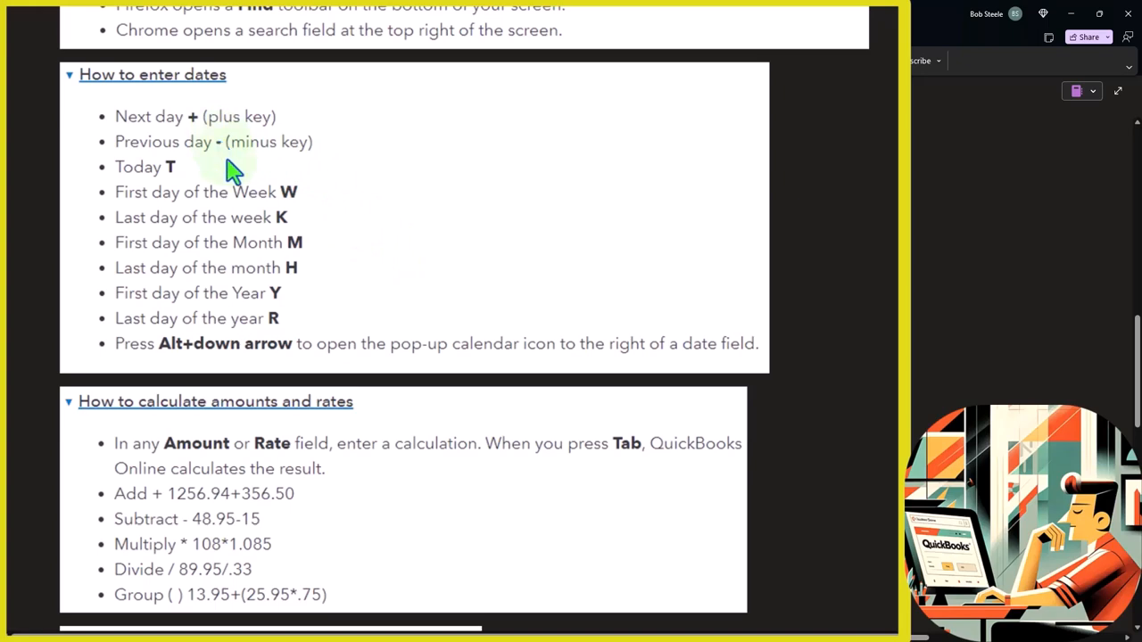
pyautogui.moveTo(210, 175)
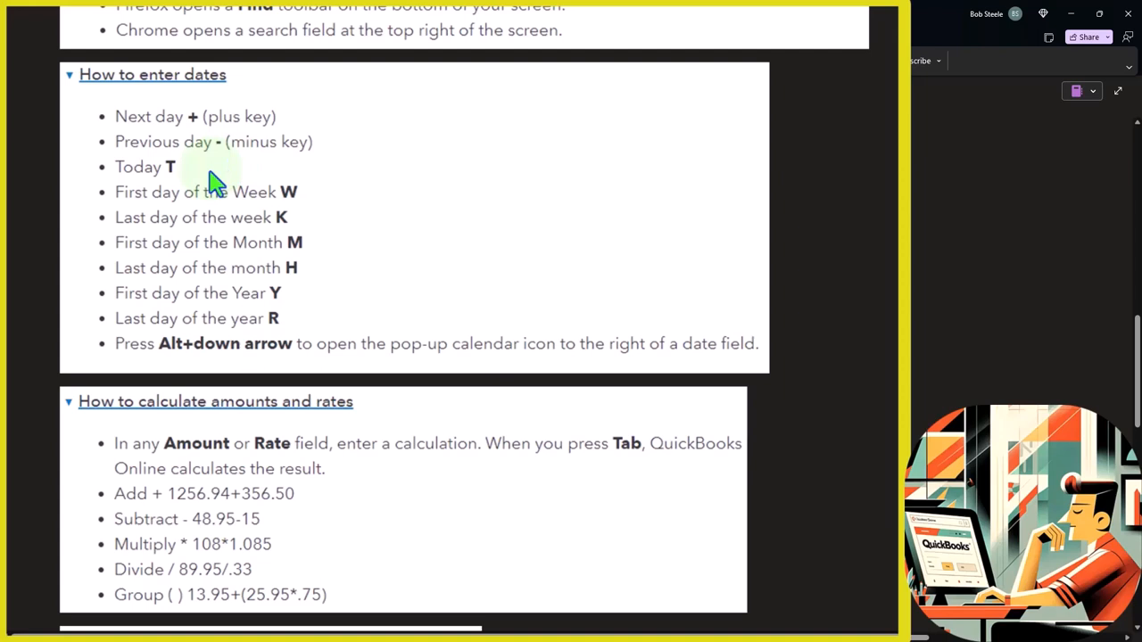
pyautogui.moveTo(307, 200)
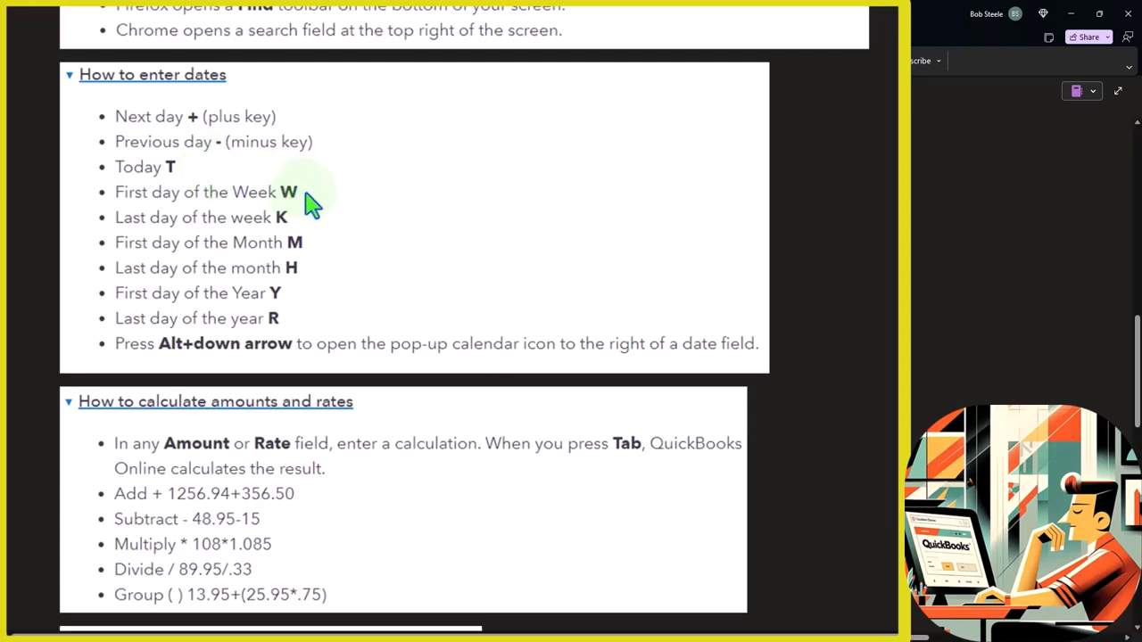
pyautogui.moveTo(310, 223)
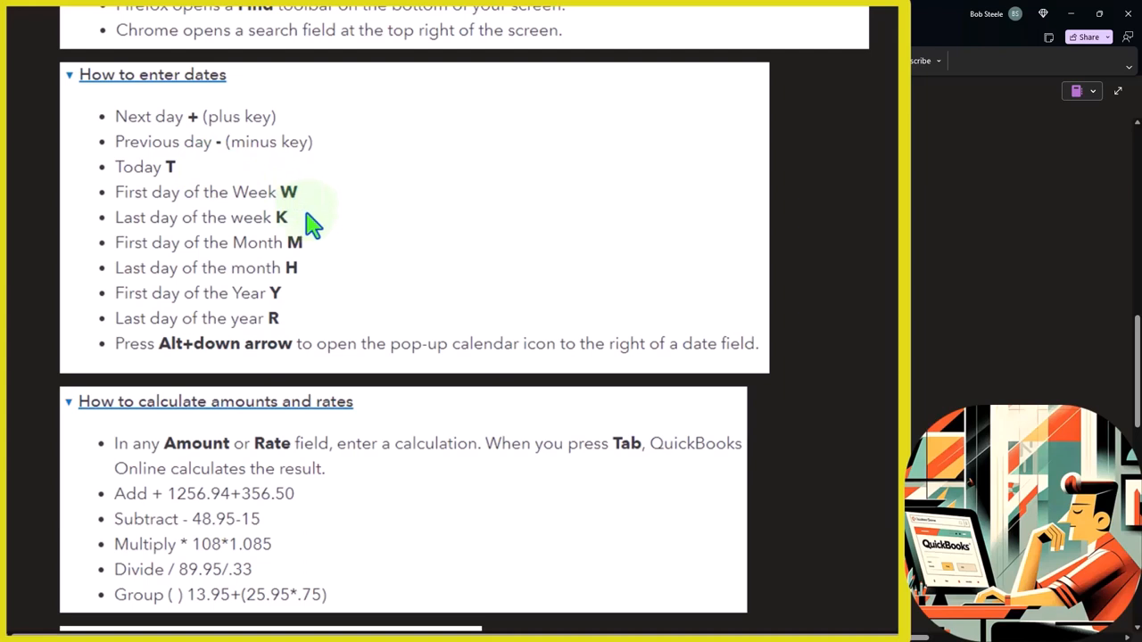
pyautogui.moveTo(323, 252)
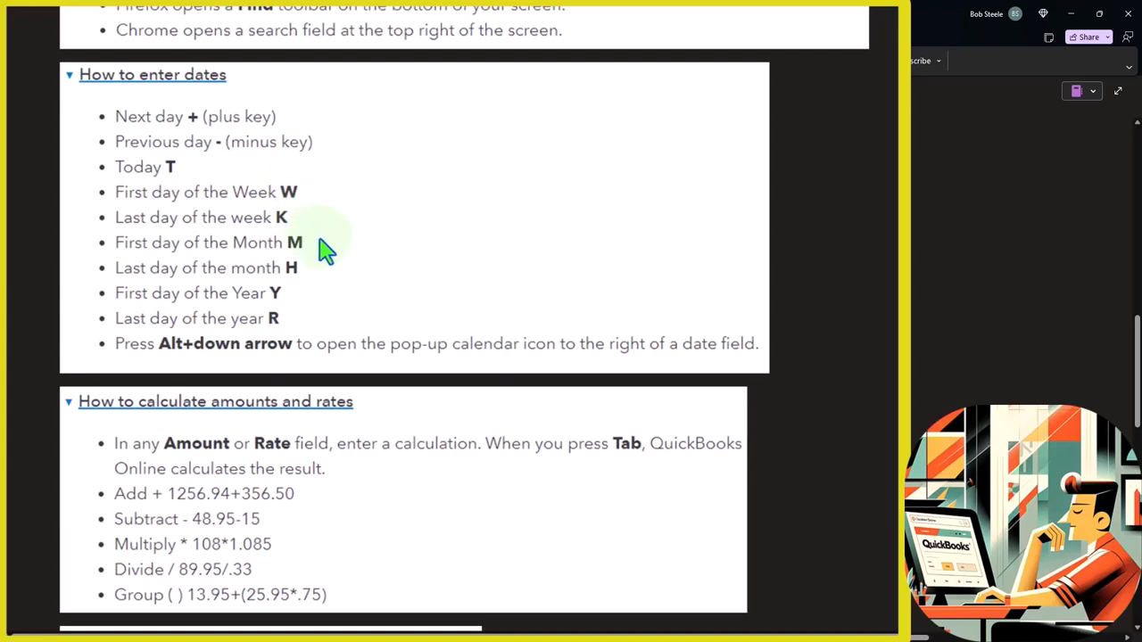
pyautogui.moveTo(323, 282)
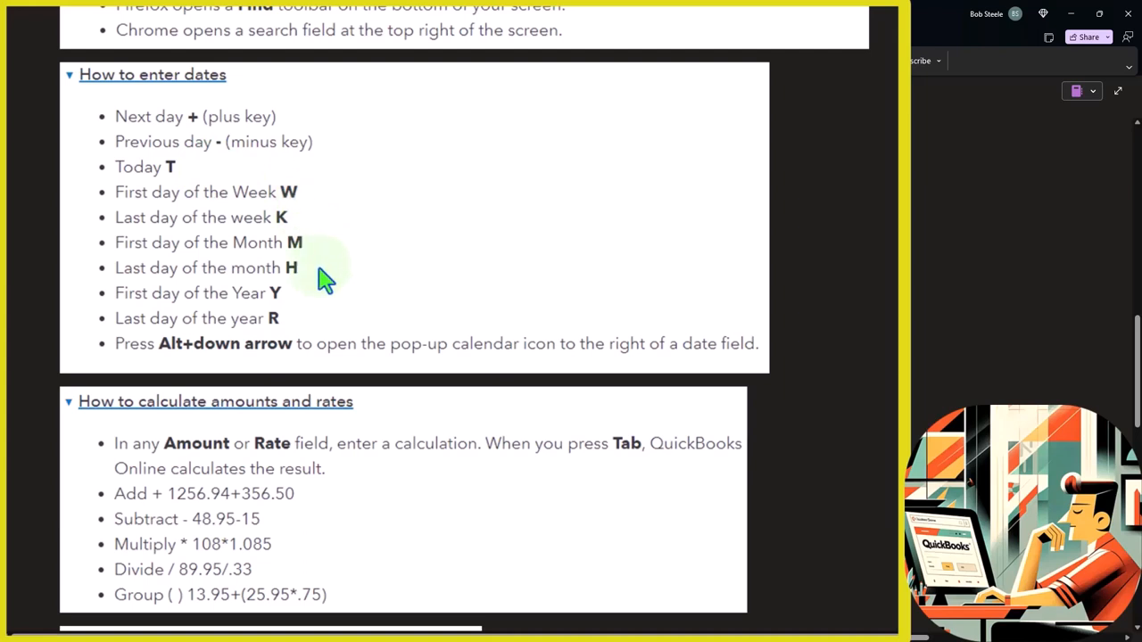
pyautogui.moveTo(312, 310)
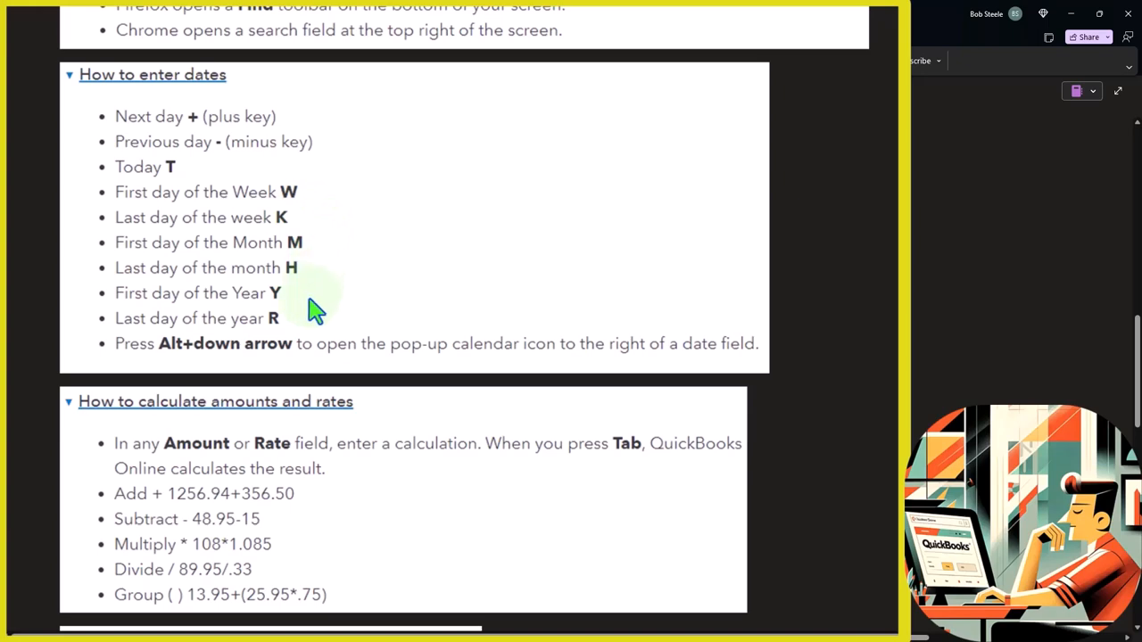
pyautogui.moveTo(306, 321)
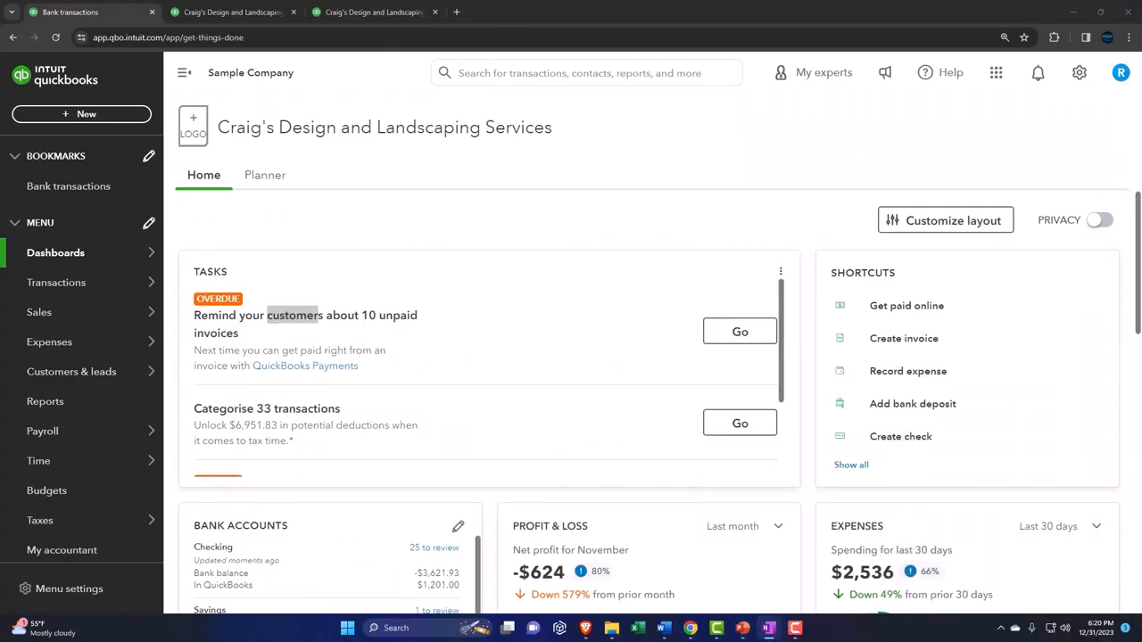
# Create a new invoice from the + New menu under Customers
pyautogui.click(82, 114)
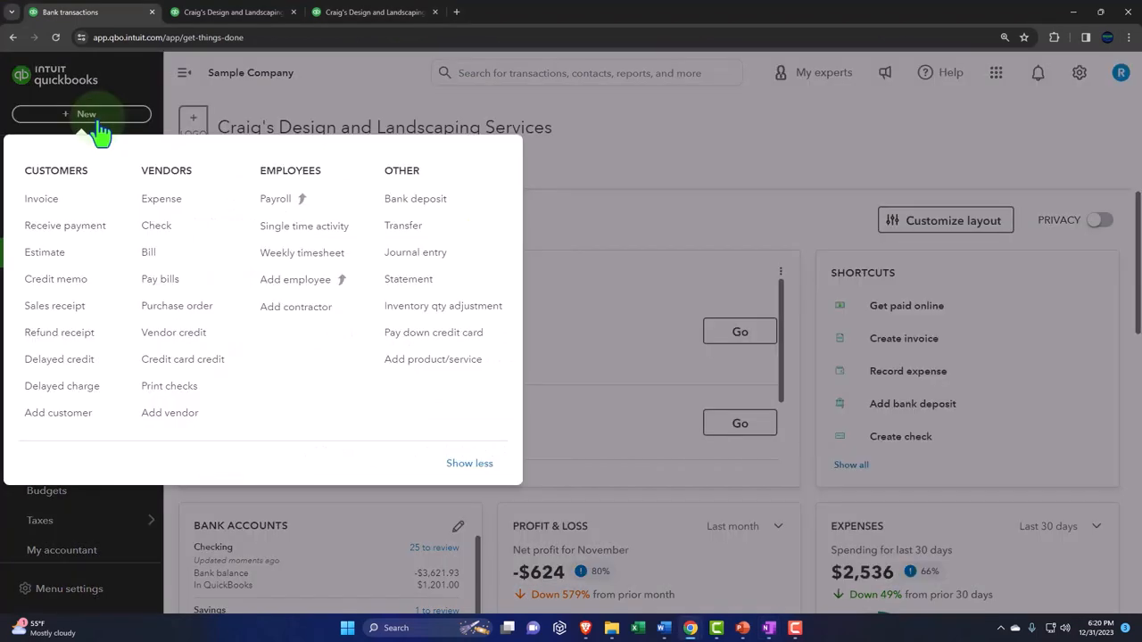
pyautogui.click(41, 198)
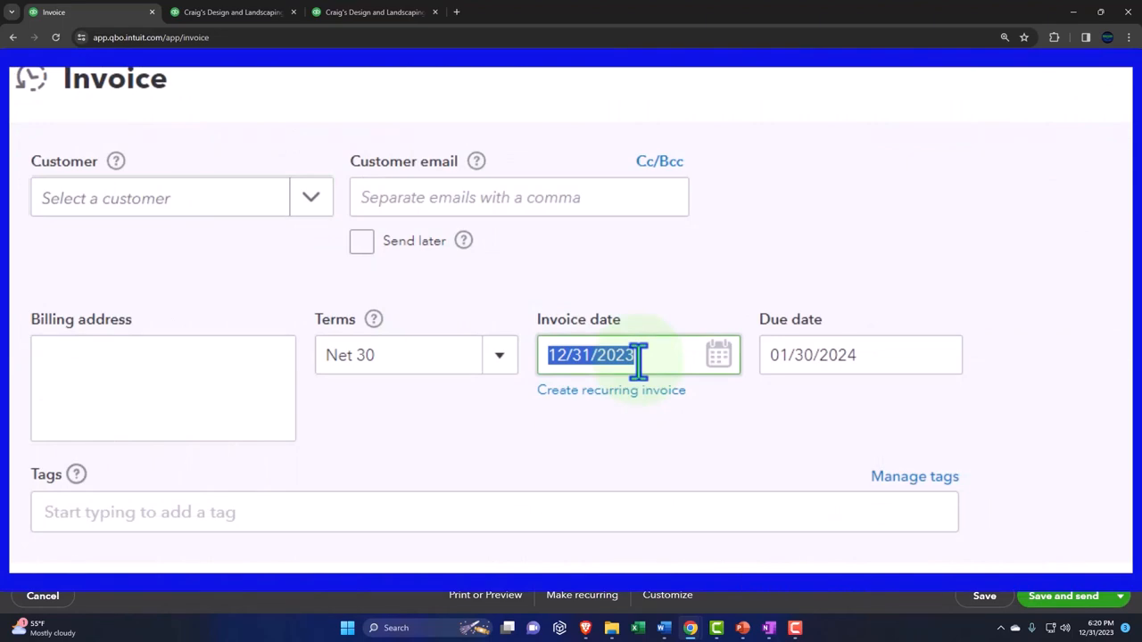
# Enter invoice dates 01/06/2024, 12/30/2023 and 12/31/2023 to try the date shortcuts, ending at 12/31/2023
pyautogui.write('01/06/2024')
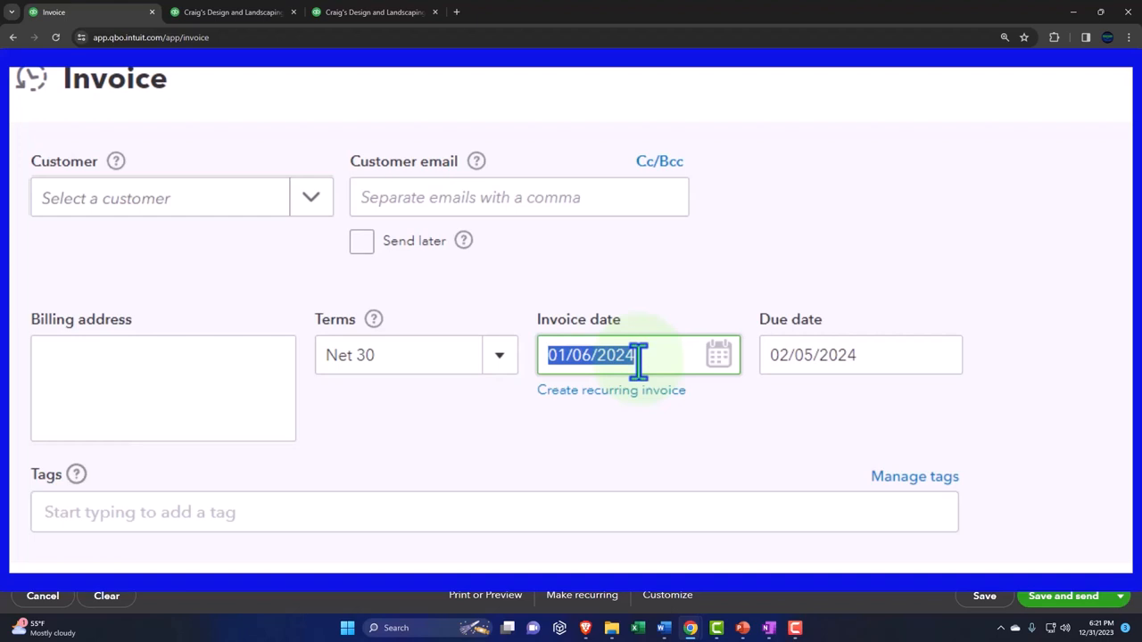
pyautogui.write('12/30/2023')
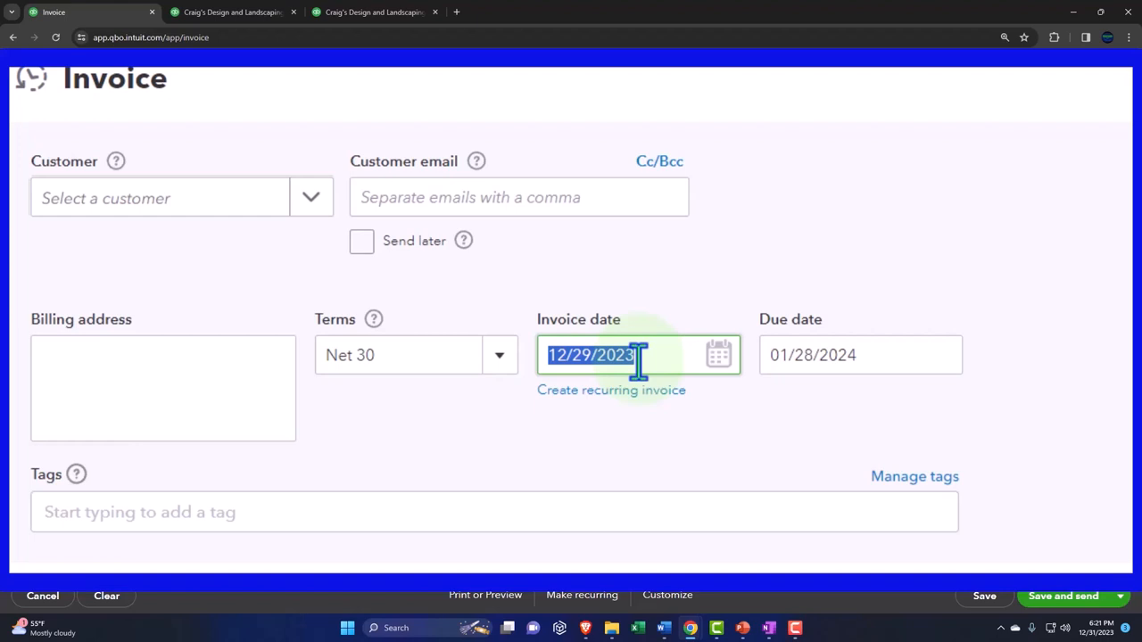
pyautogui.write('12/31/2023')
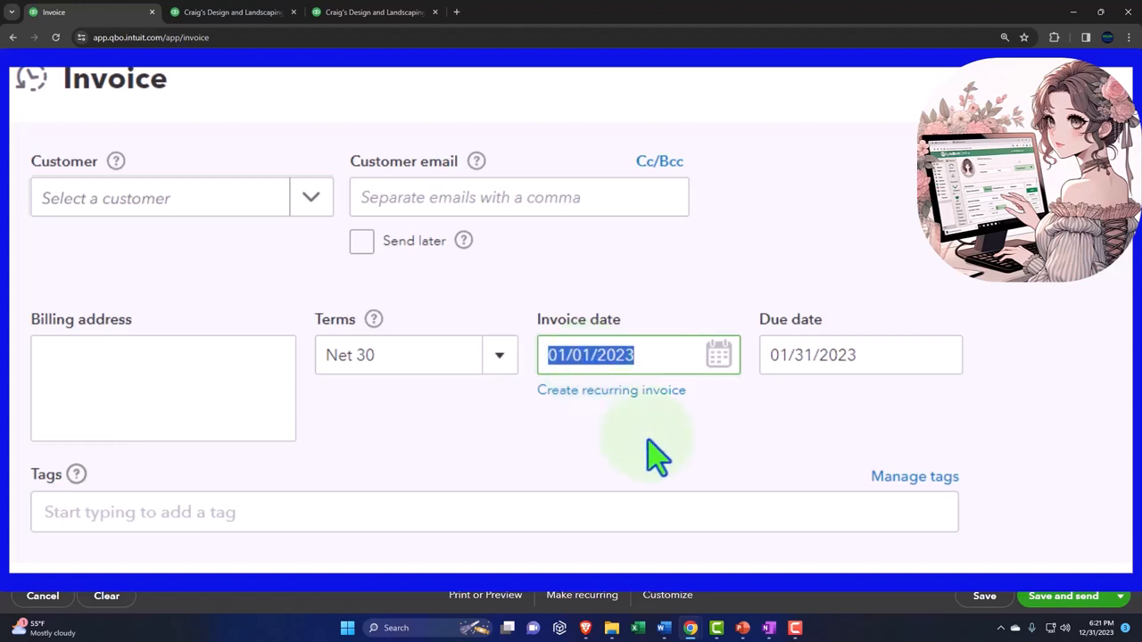
pyautogui.write('12/31/2023')
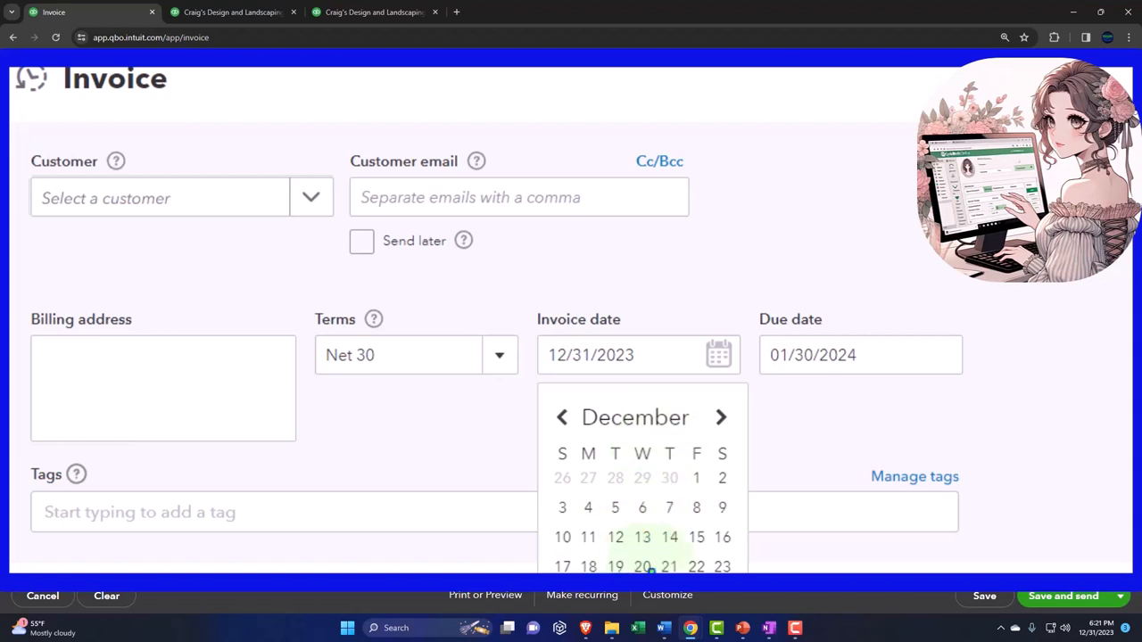
# Close the invoice date's pop-up calendar, leaving the date at 12/31/2023
pyautogui.click(719, 356)
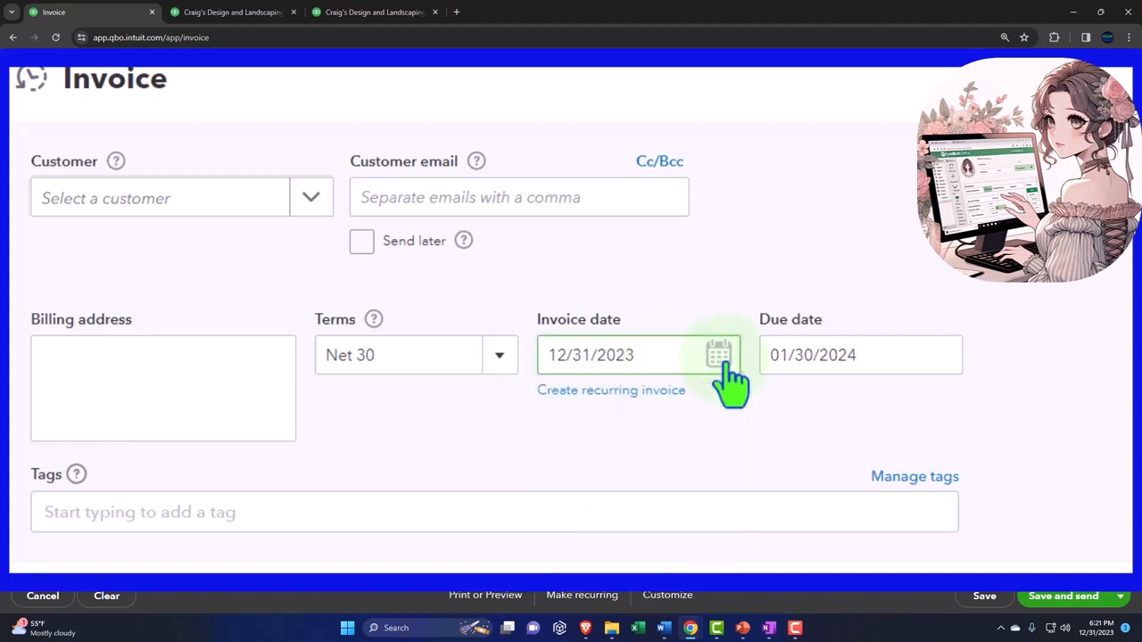
pyautogui.click(717, 354)
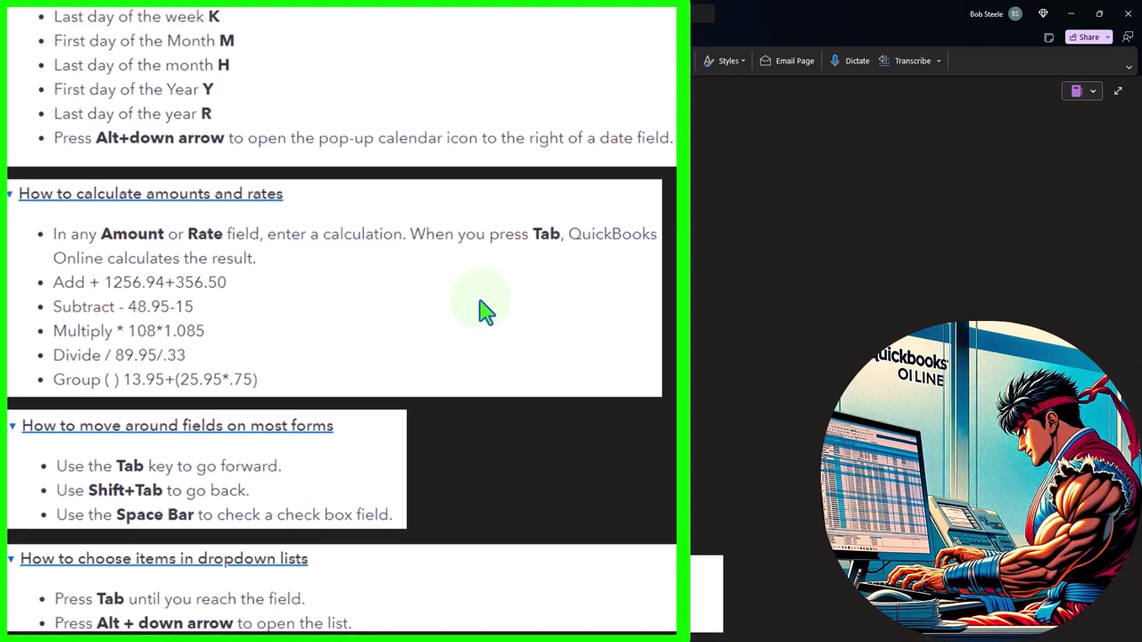
pyautogui.moveTo(253, 334)
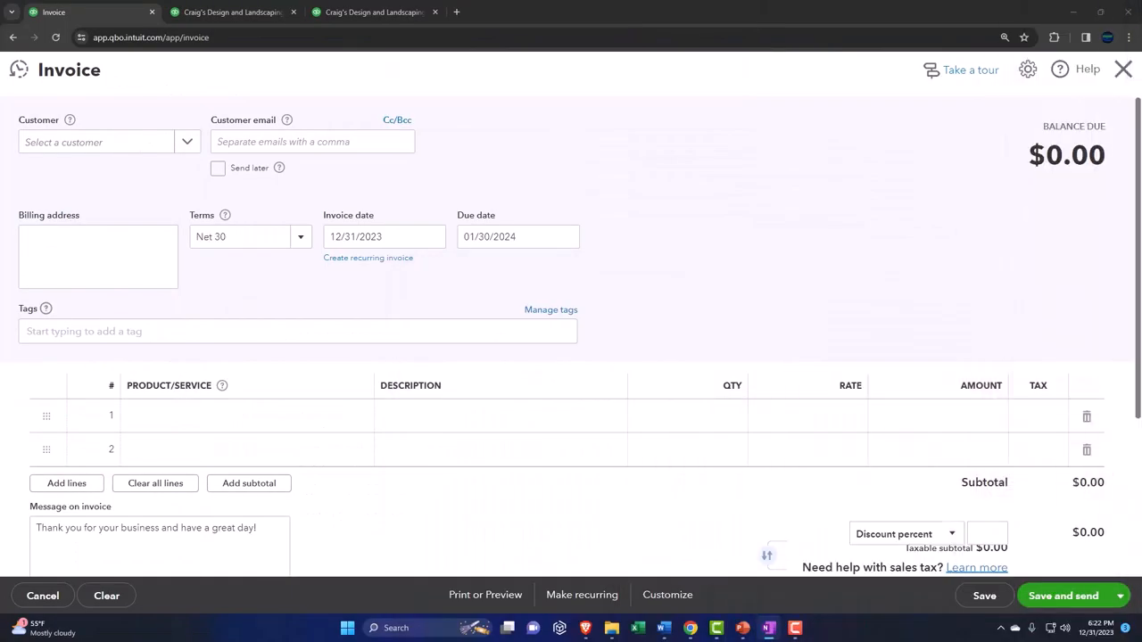
pyautogui.moveTo(847, 375)
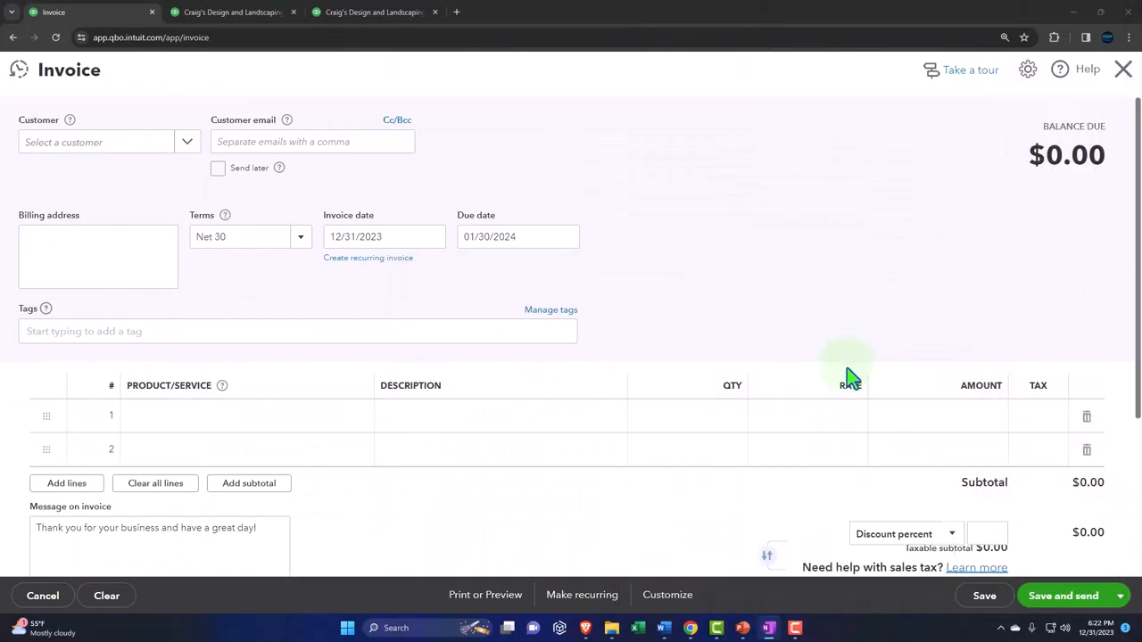
pyautogui.moveTo(929, 433)
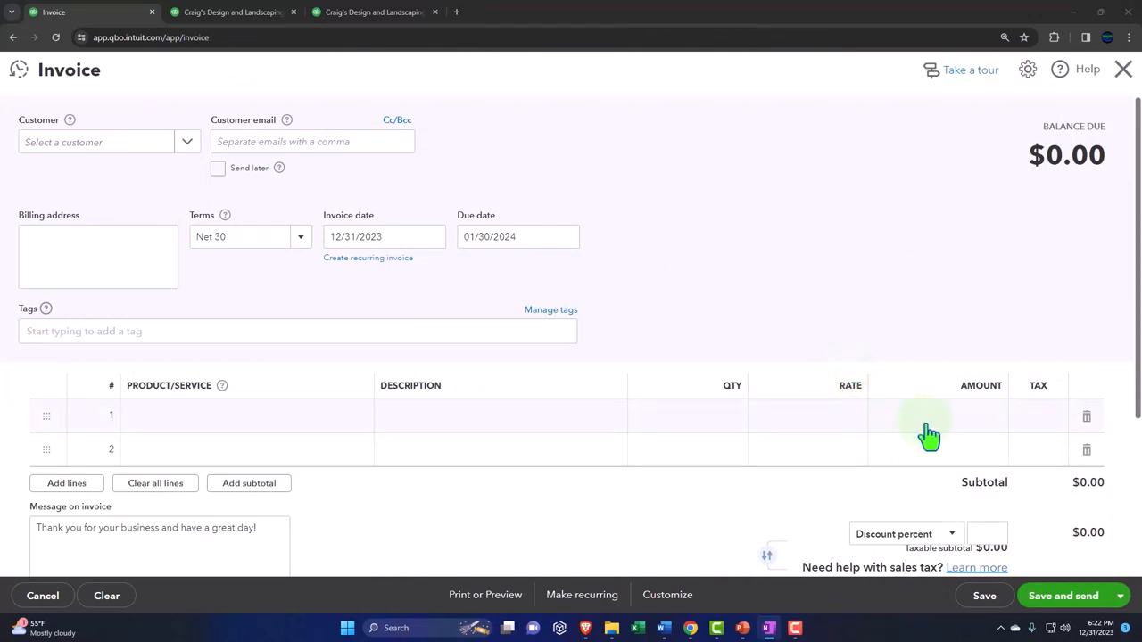
pyautogui.moveTo(728, 434)
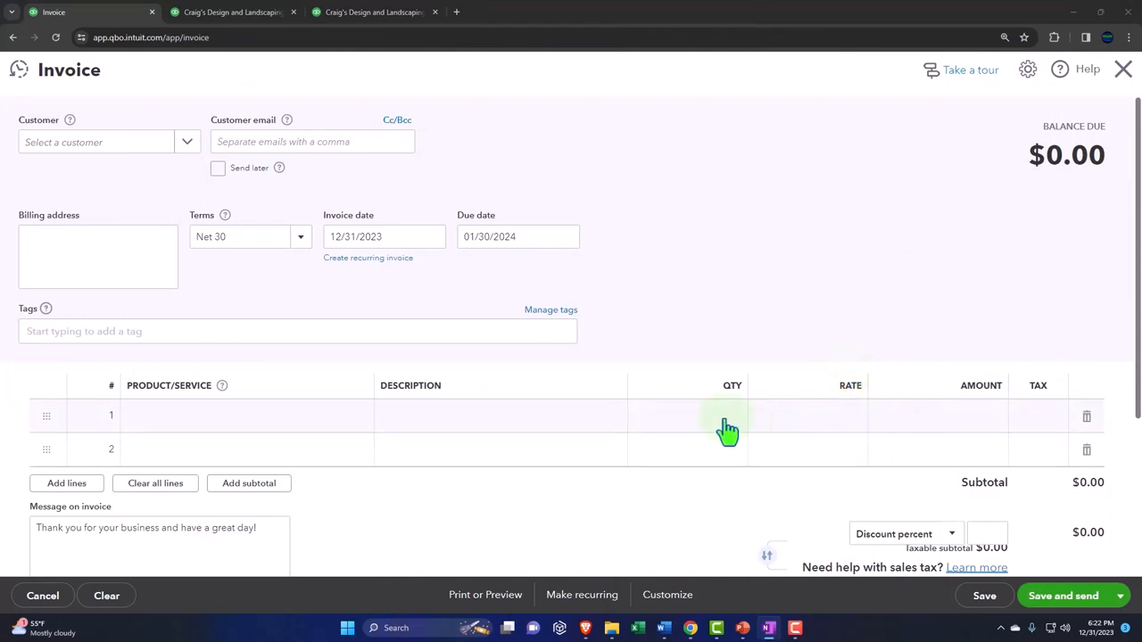
pyautogui.moveTo(824, 436)
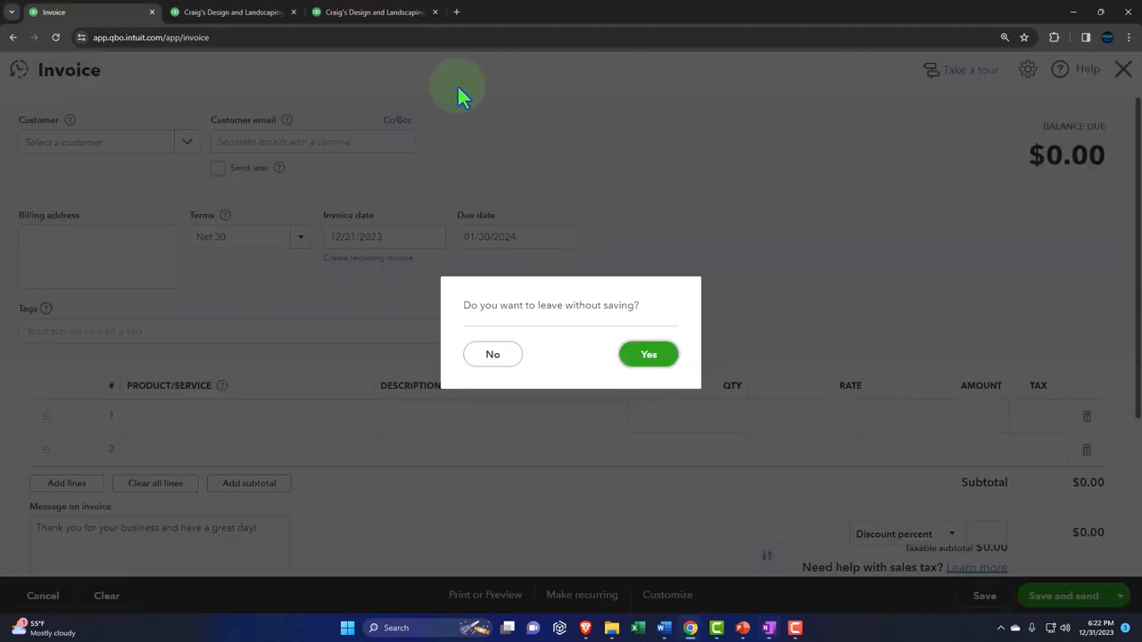
# Confirm leaving the unsaved invoice and return to the company dashboard
pyautogui.click(648, 353)
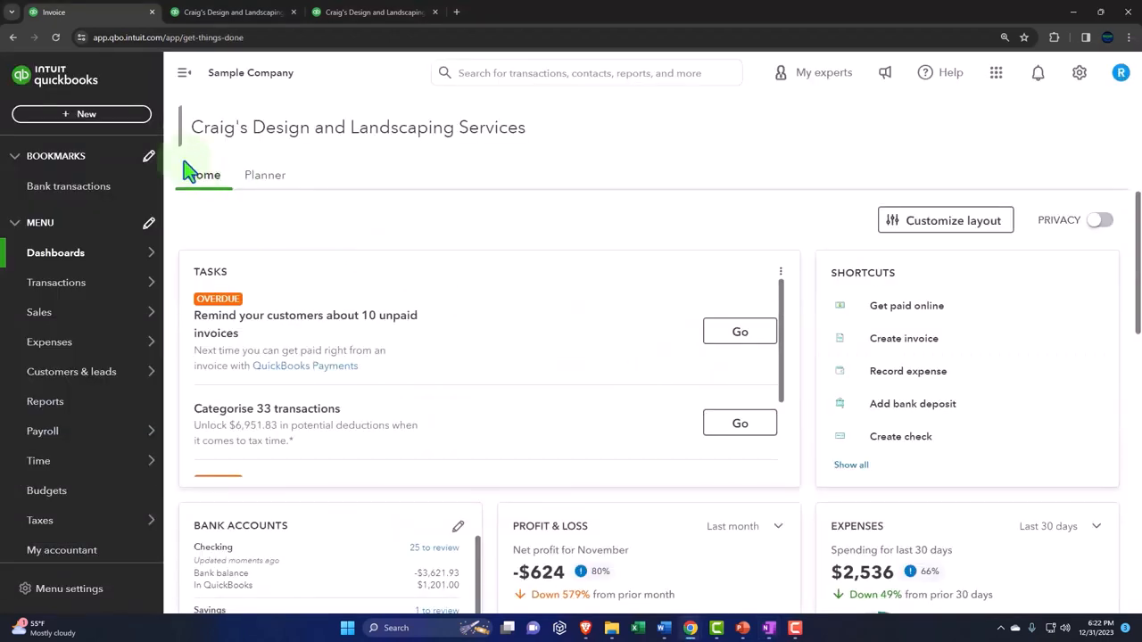
# Start a new expense and enter 100+700 as the line-1 amount, giving 800.00
pyautogui.click(82, 114)
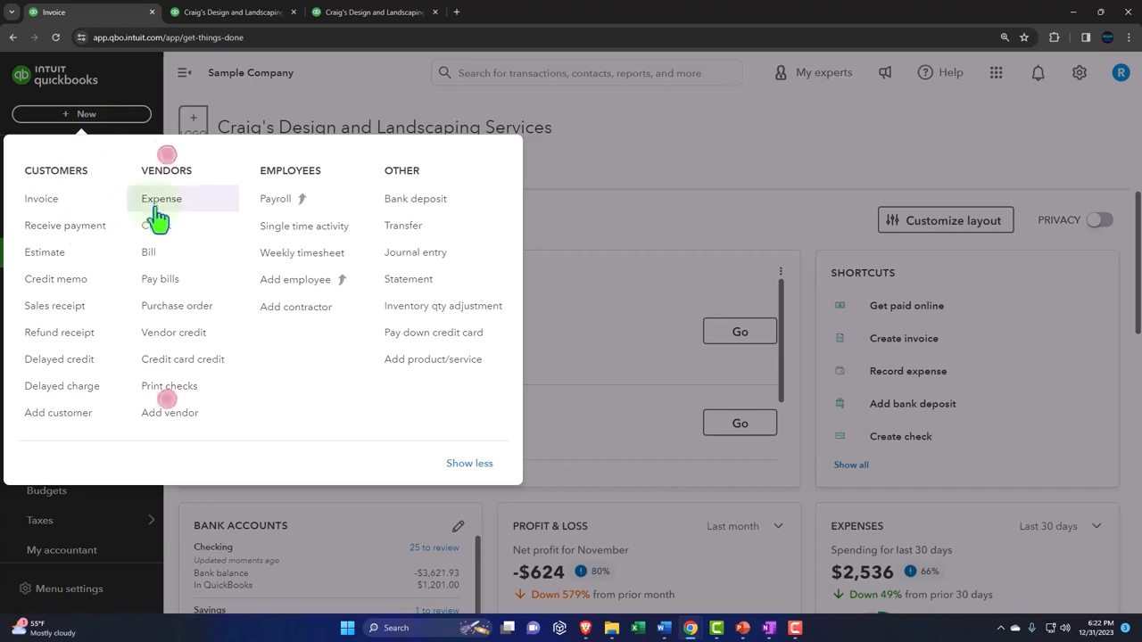
pyautogui.click(161, 200)
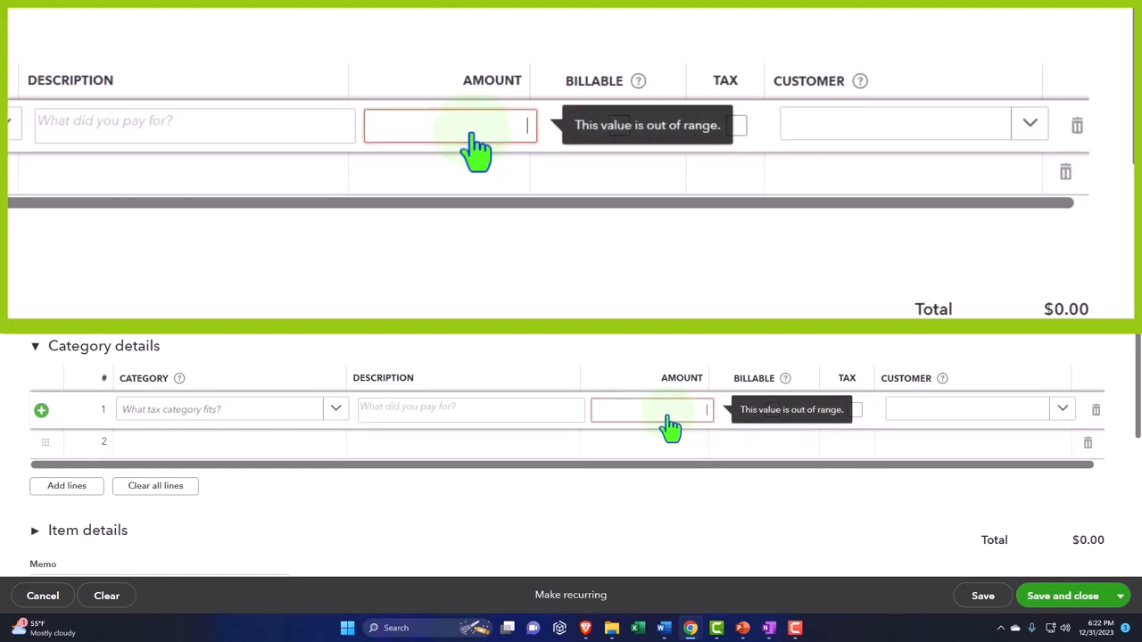
pyautogui.write('100+')
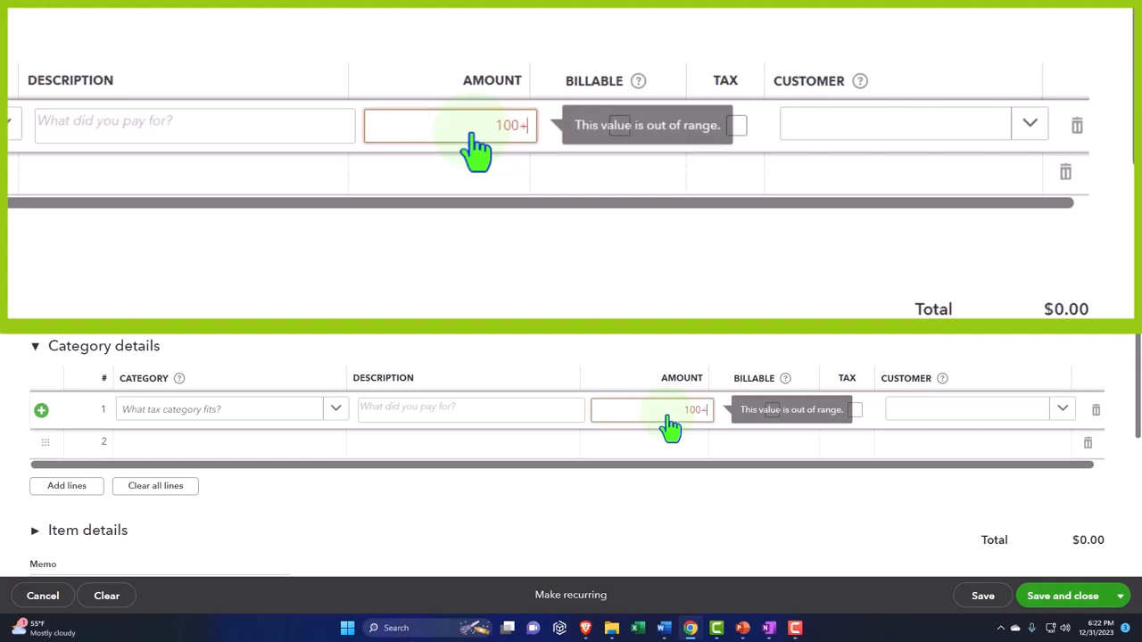
pyautogui.write('700')
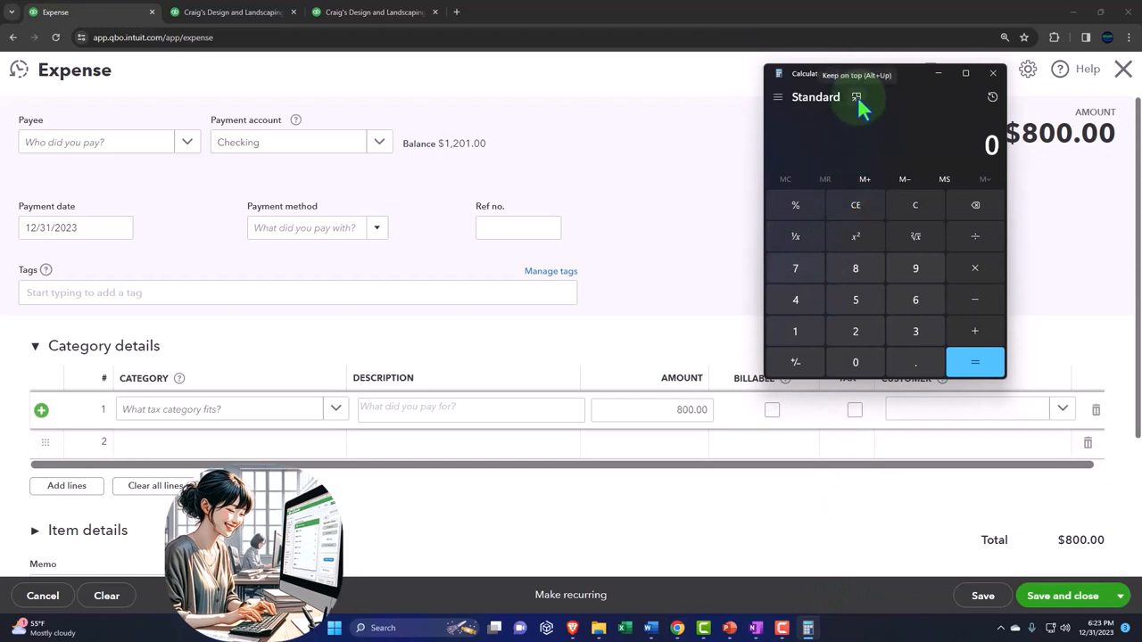
pyautogui.moveTo(860, 102); pyautogui.dragTo(960, 36)
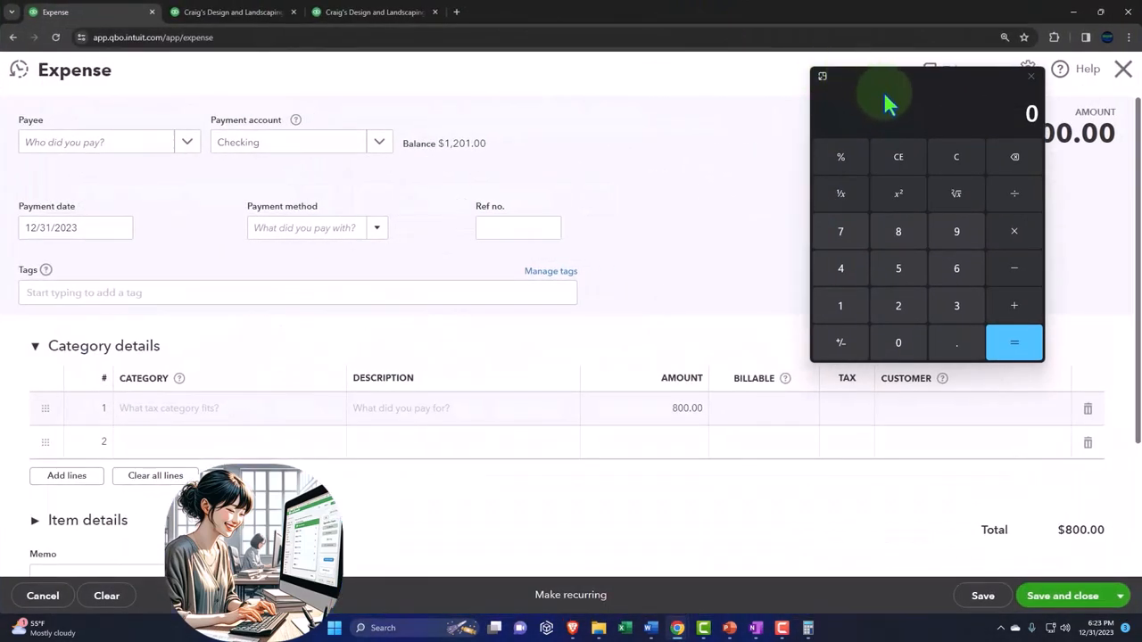
pyautogui.moveTo(1032, 81)
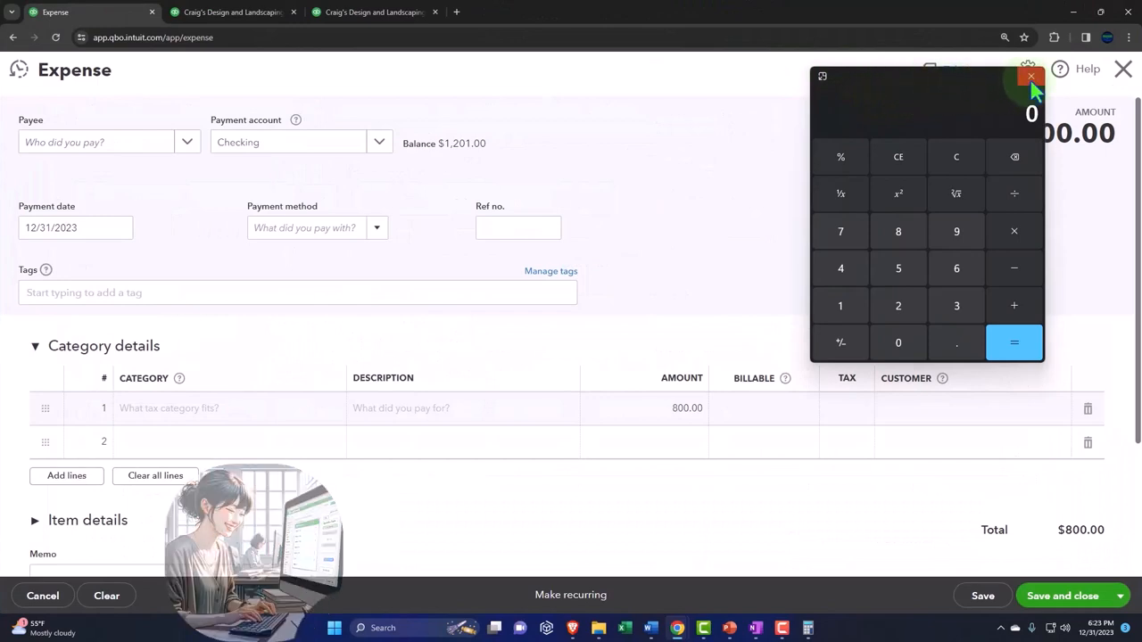
pyautogui.click(1031, 75)
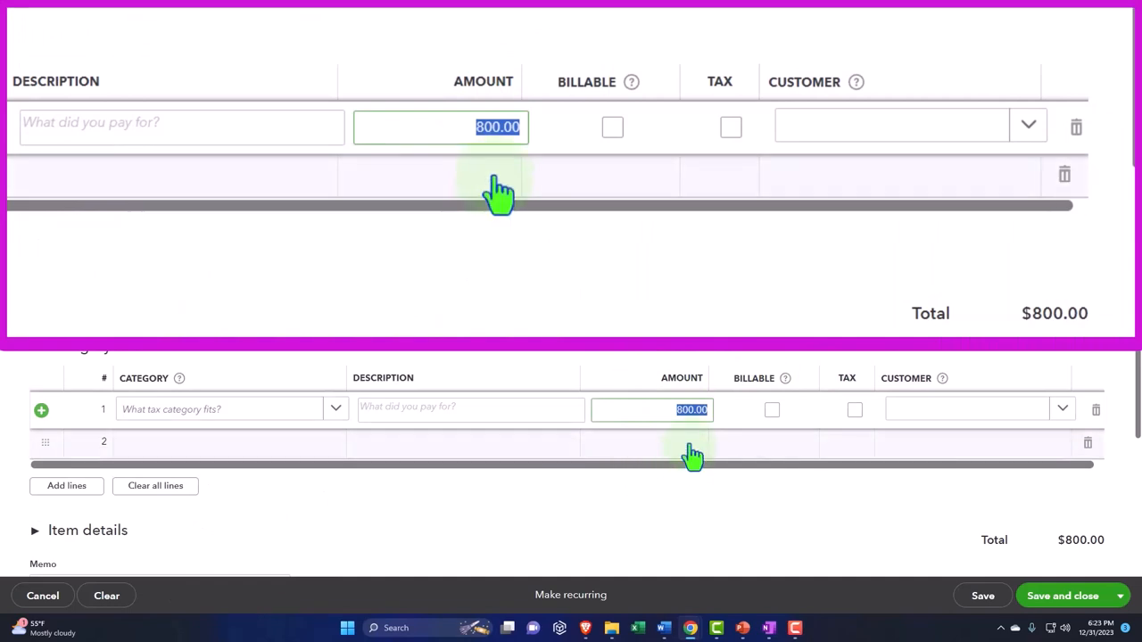
# Replace the expense amount with 100-60, then scroll the OneNote tips to the navigation shortcuts
pyautogui.write('100-60')
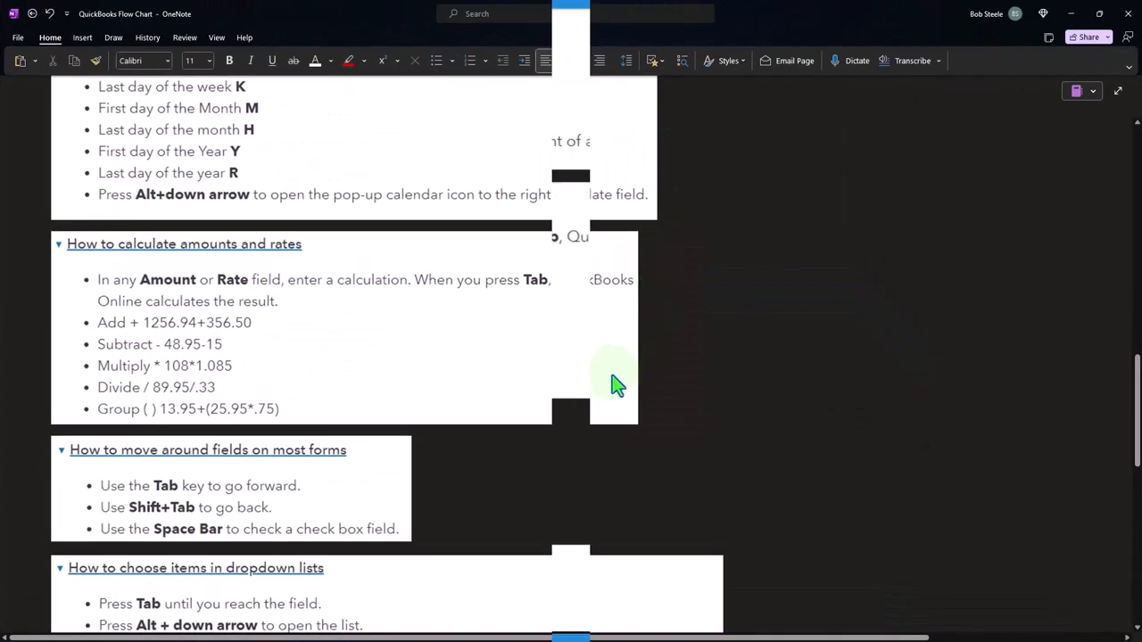
pyautogui.scroll(-3)
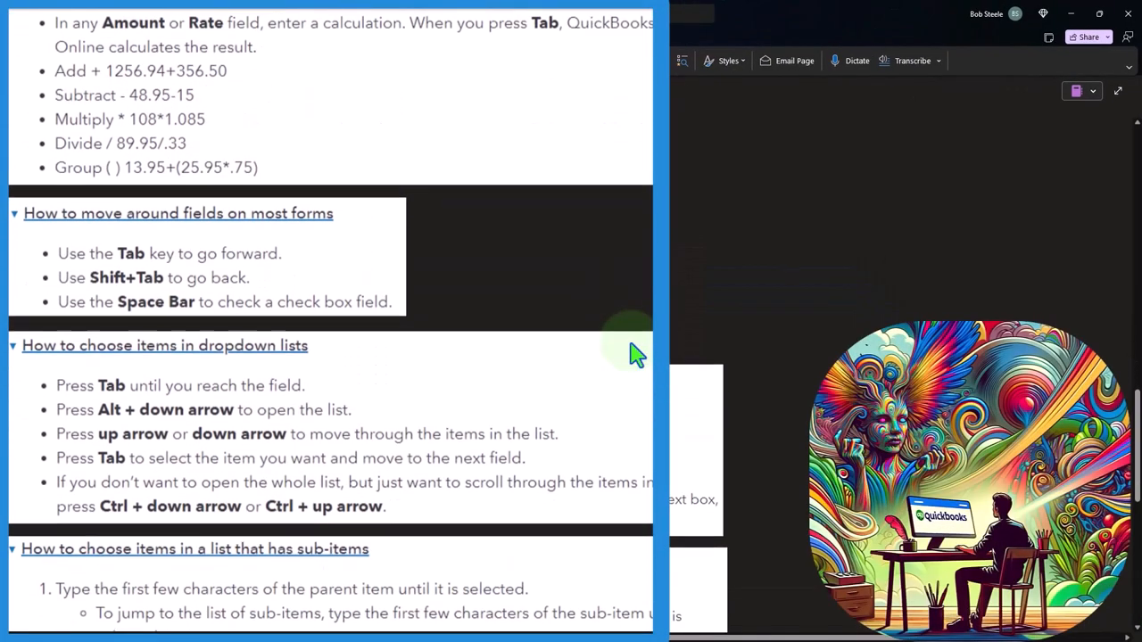
pyautogui.scroll(-3)
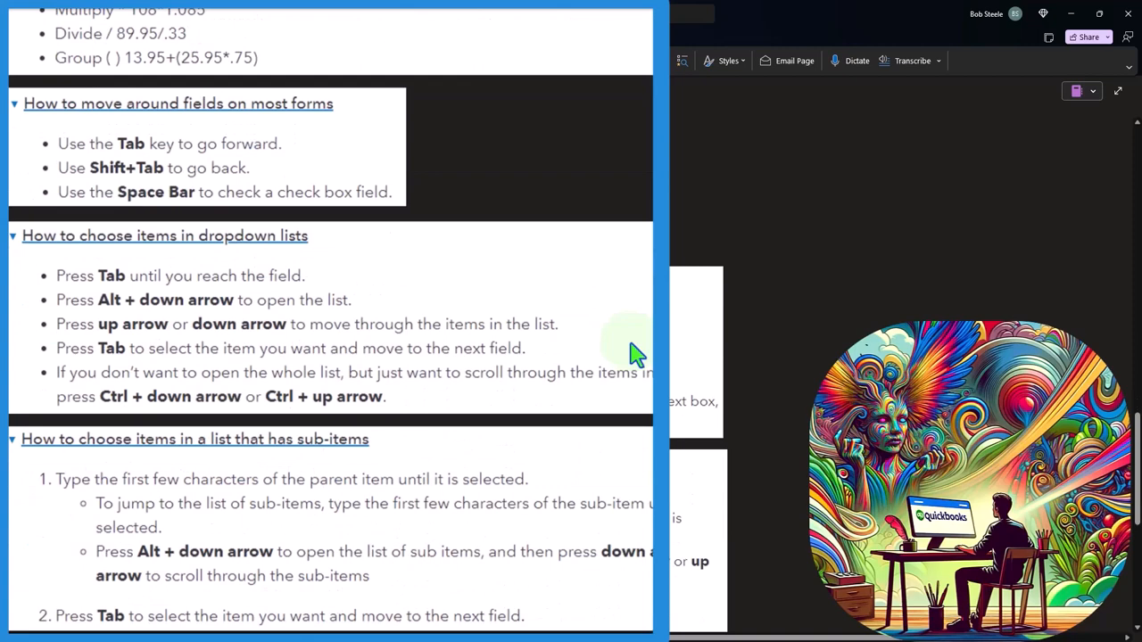